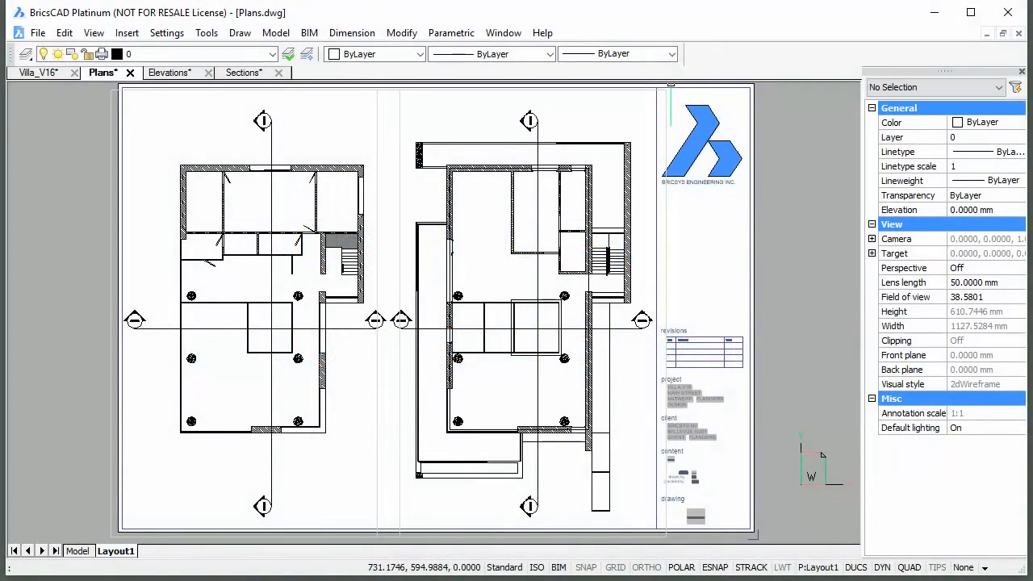
Step: Preview the Sections and Elevations drawings, then return to the Villa_V16 model
click(243, 72)
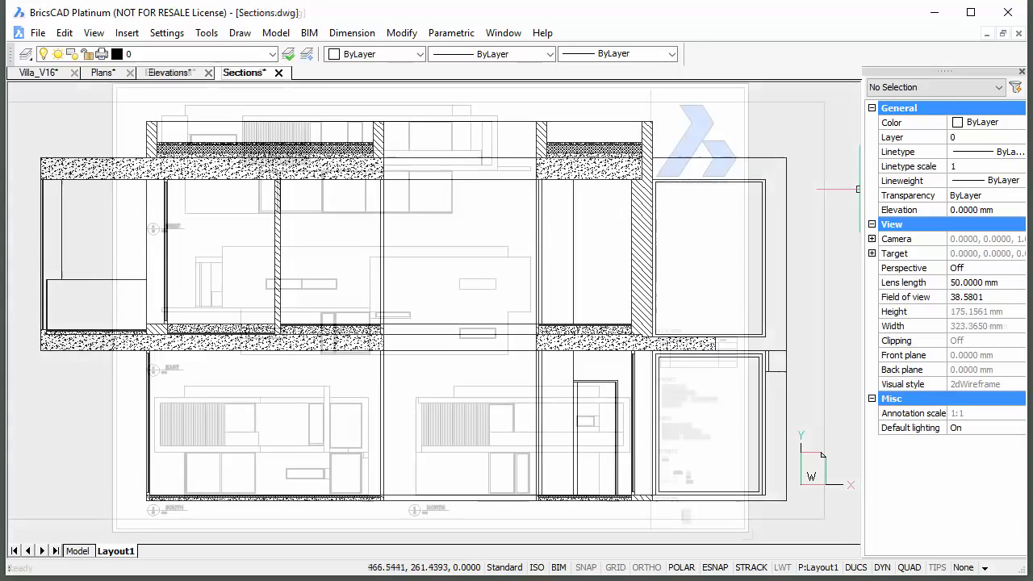
click(169, 73)
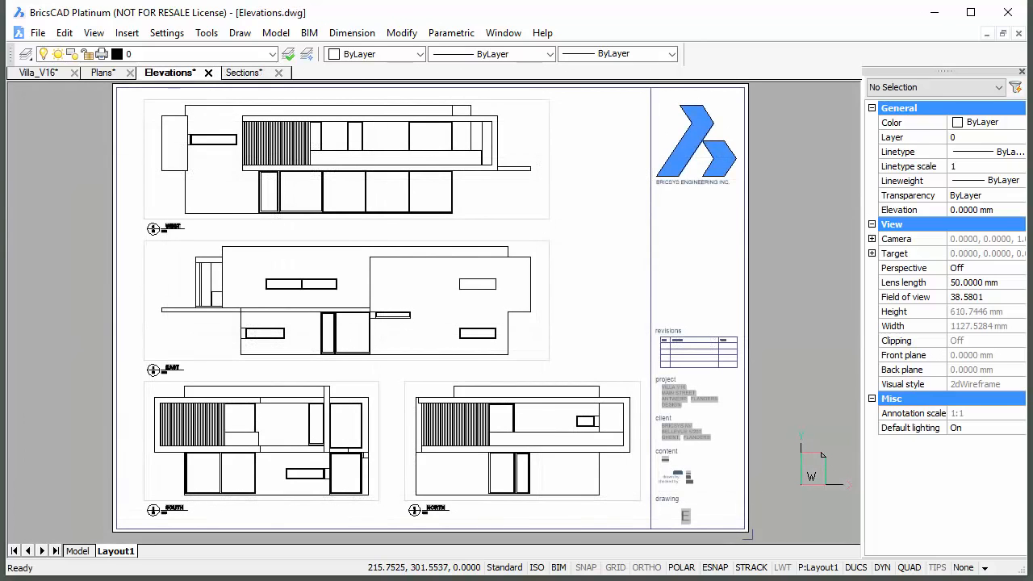
click(39, 74)
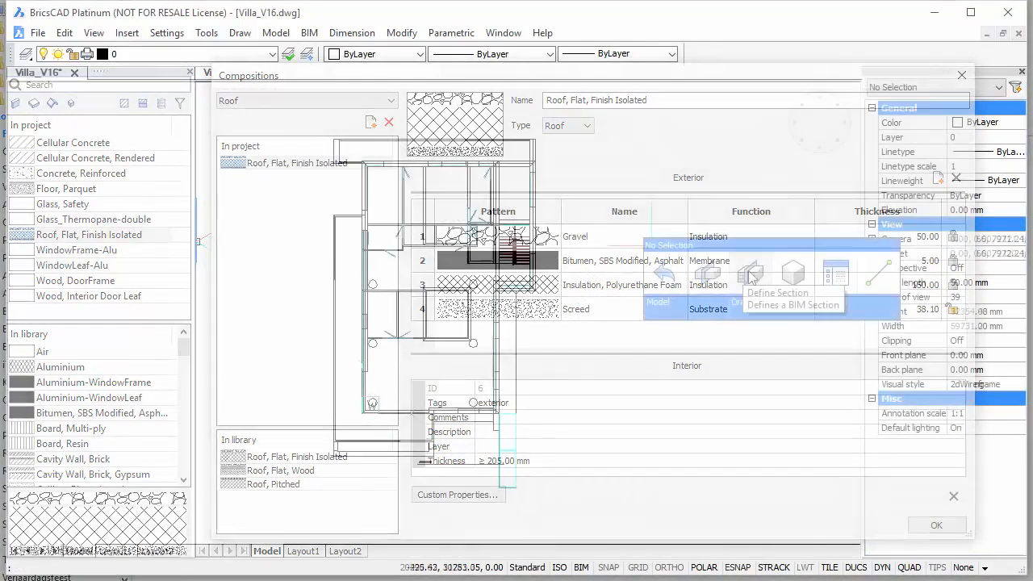
Step: Name the selected vertical section plane 'Section 1' and close its settings window
click(751, 274)
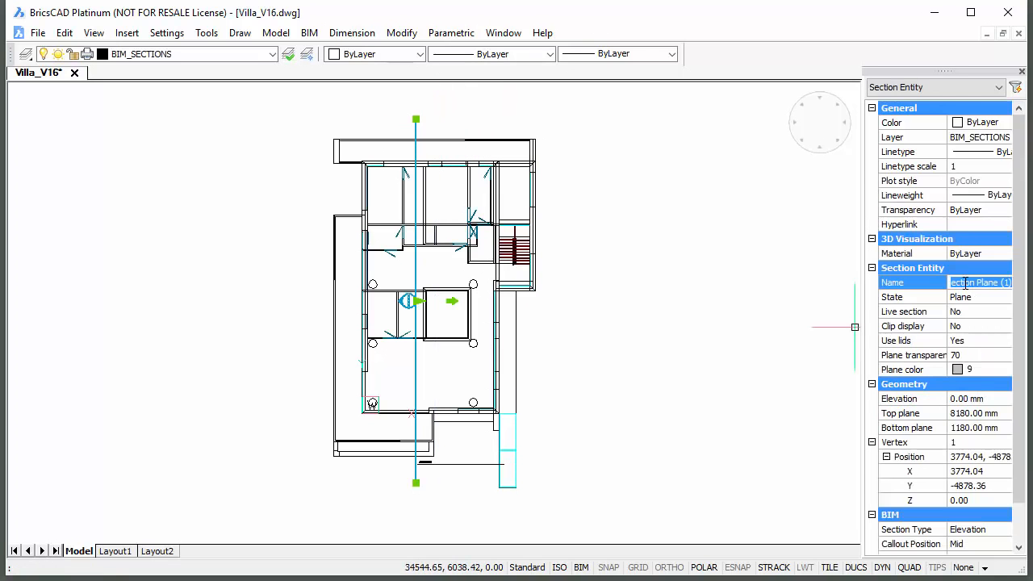
text(Section 1)
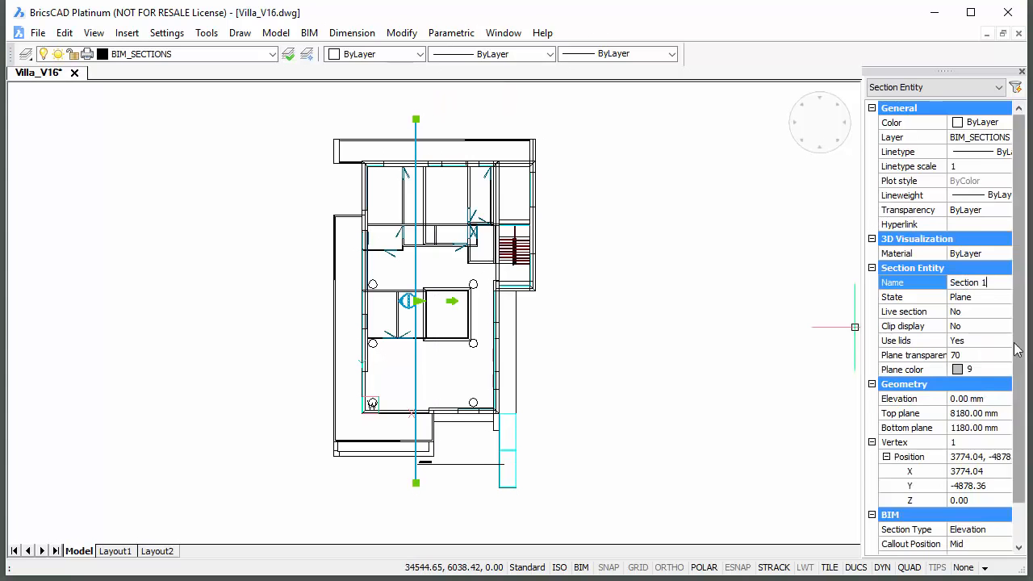
scroll(down, 3)
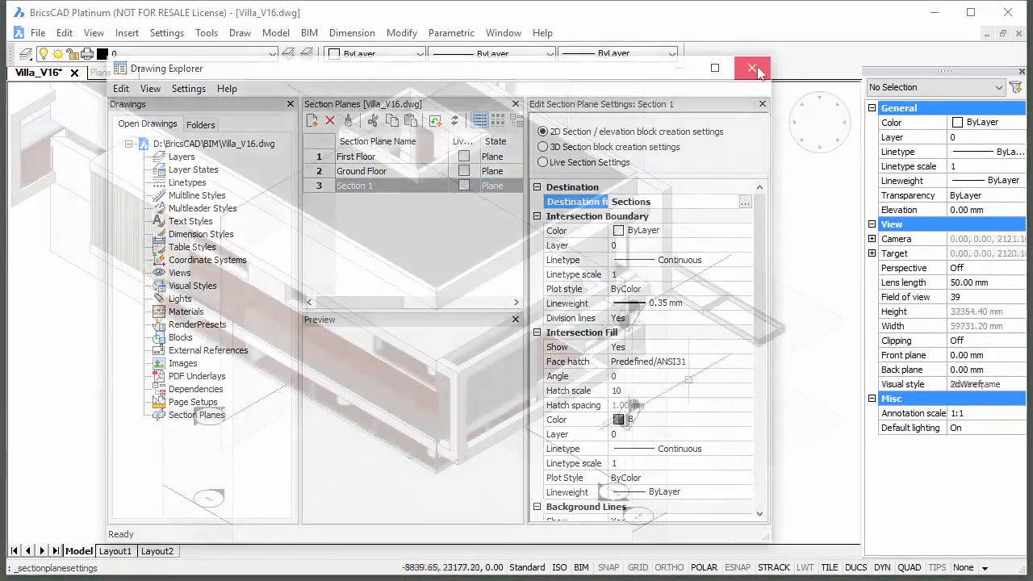
click(750, 68)
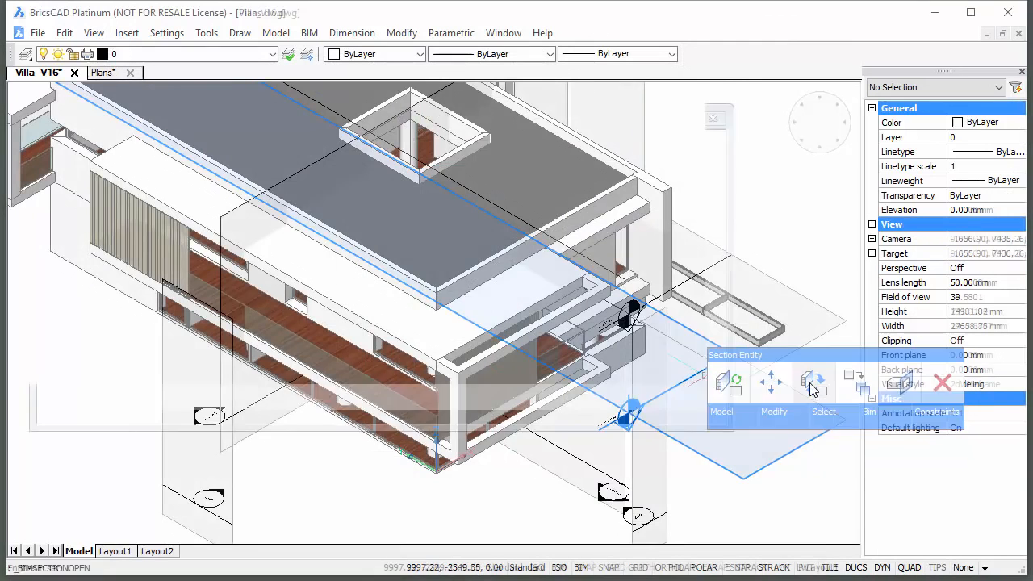
Step: Generate the 2D plan from the section and drop the floor plan onto the title sheet
click(105, 72)
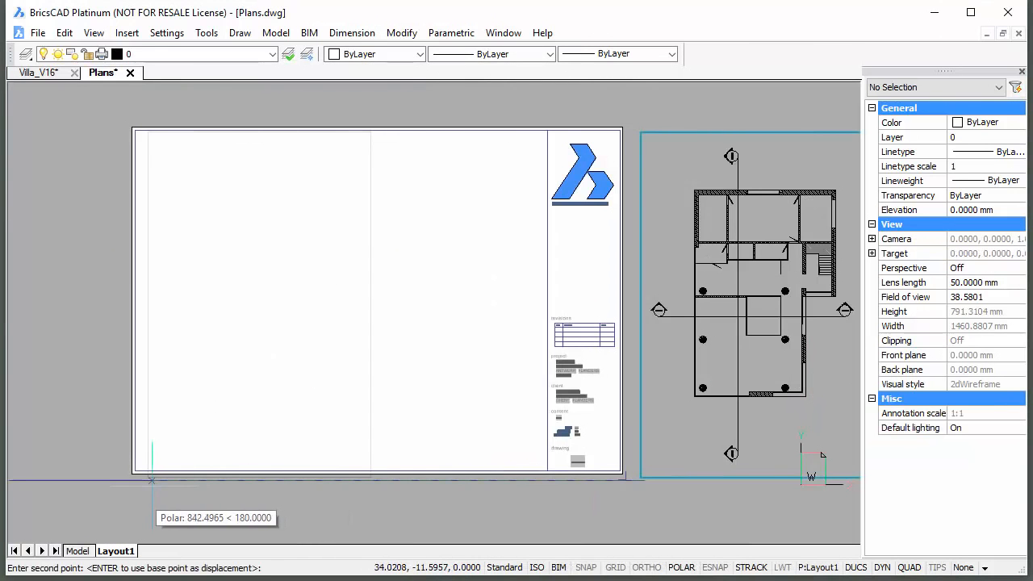
click(167, 32)
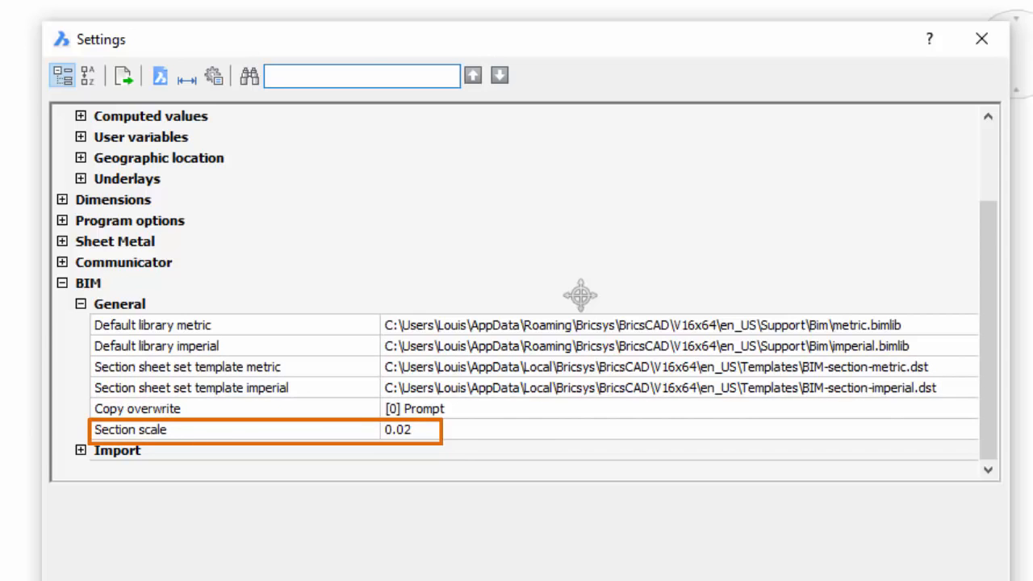
Step: Check the BIM General section scale setting of 0.02
click(979, 39)
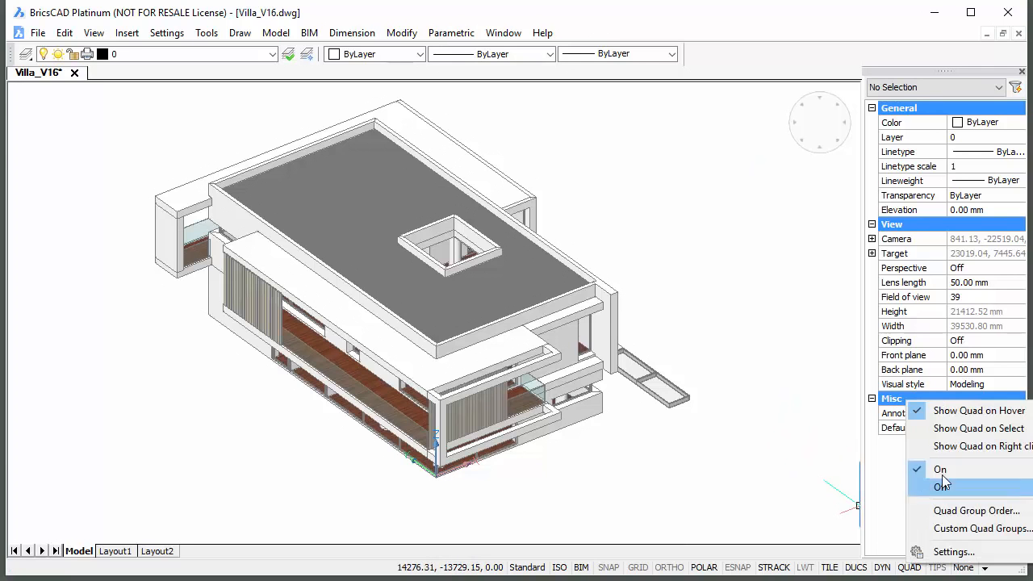
Step: Keep the Quad feature switched on from the status bar
click(940, 469)
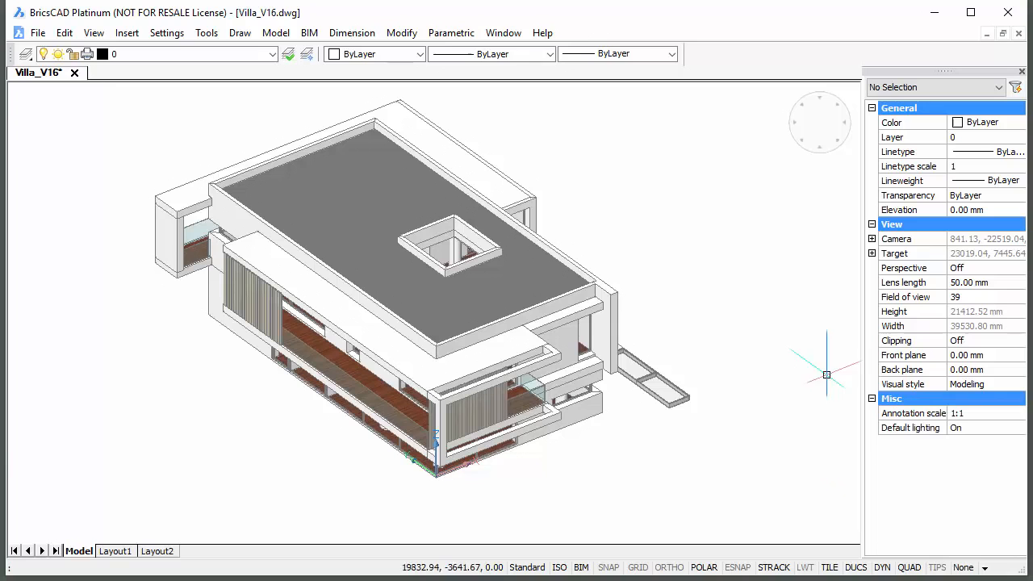
mouse_move(675, 184)
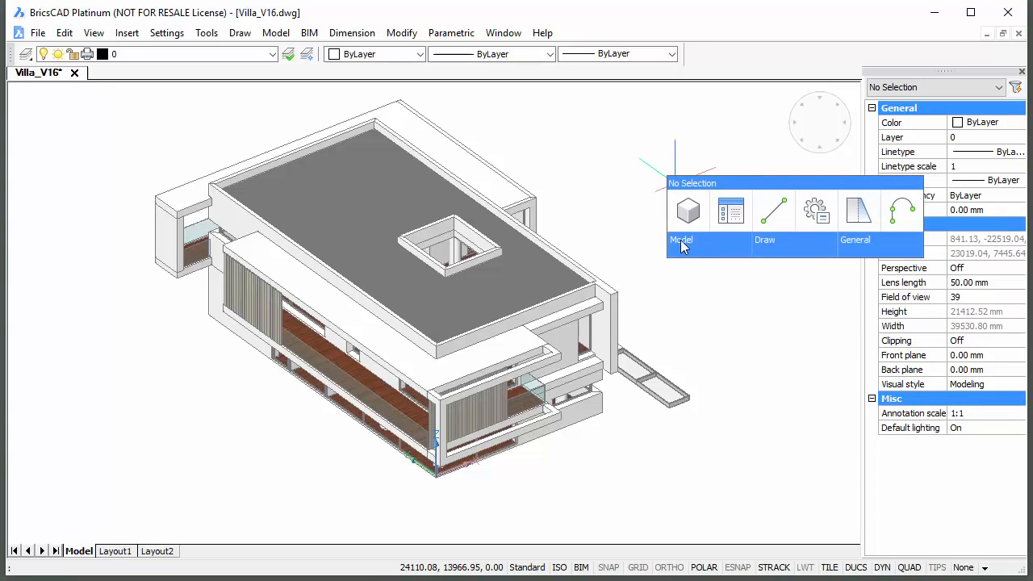
mouse_move(688, 279)
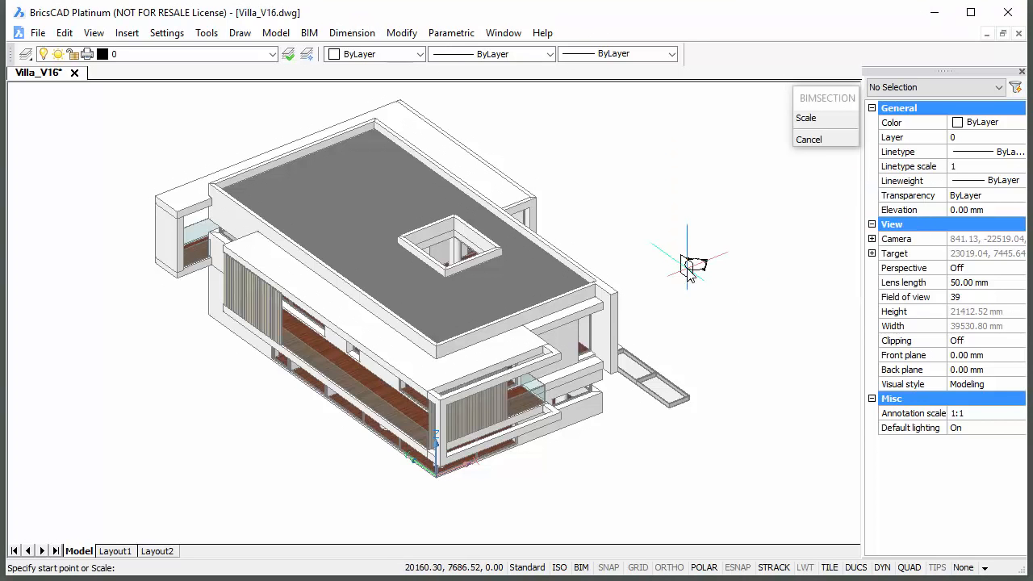
mouse_move(699, 277)
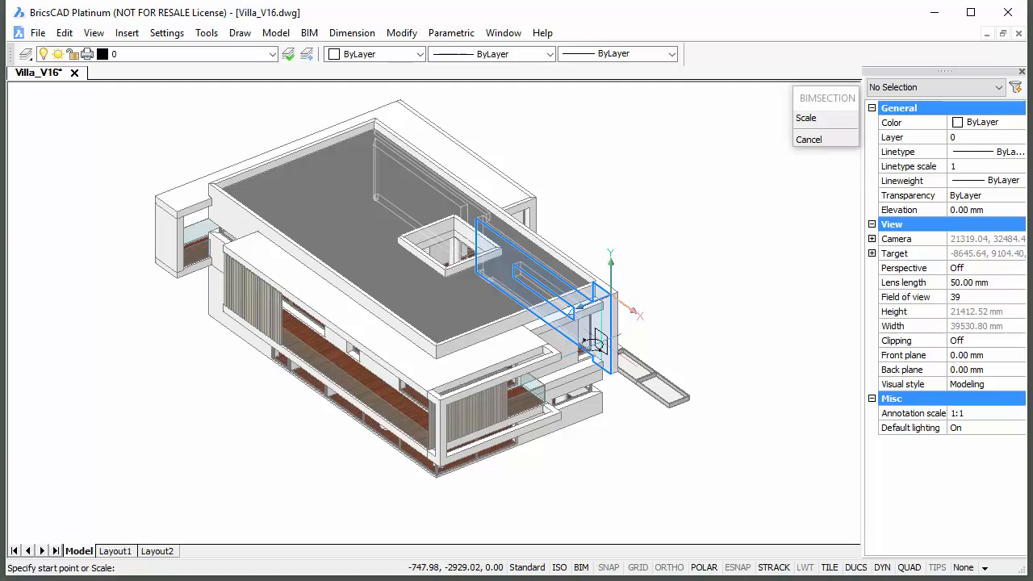
mouse_move(587, 344)
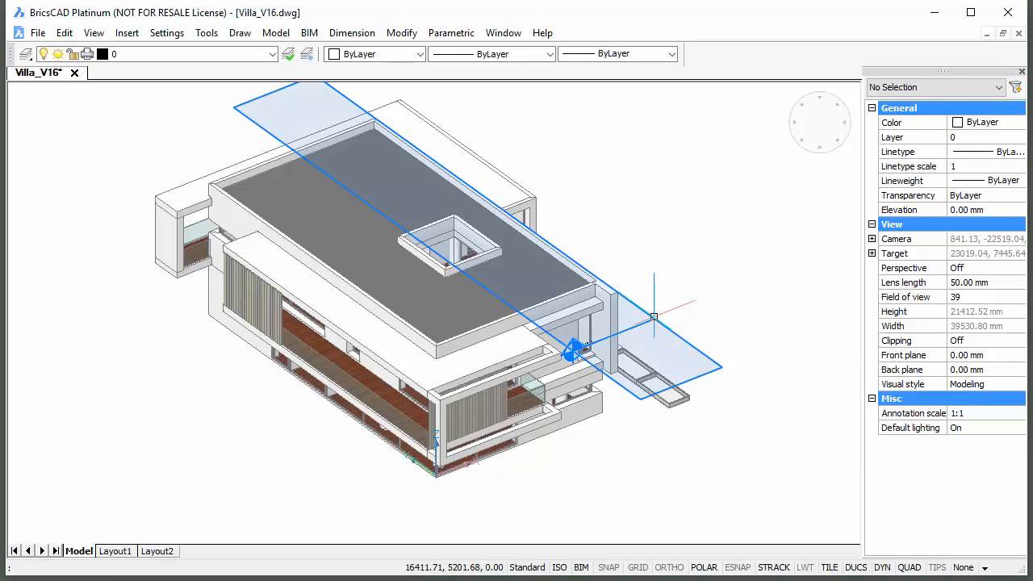
mouse_move(651, 315)
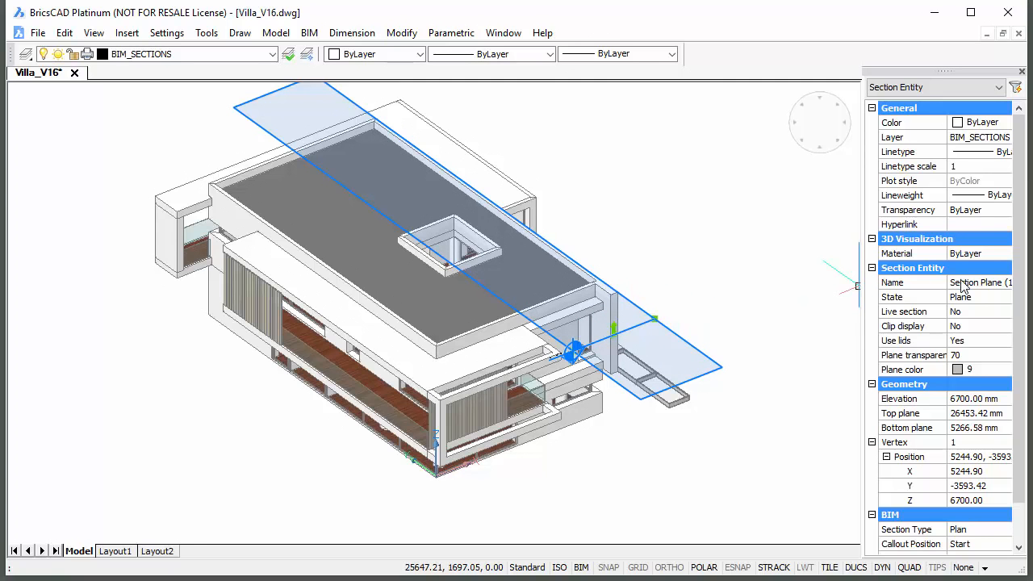
Step: Name the horizontal section plane 'Ground Floor' and set its elevation to 1500 mm
text(Ground)
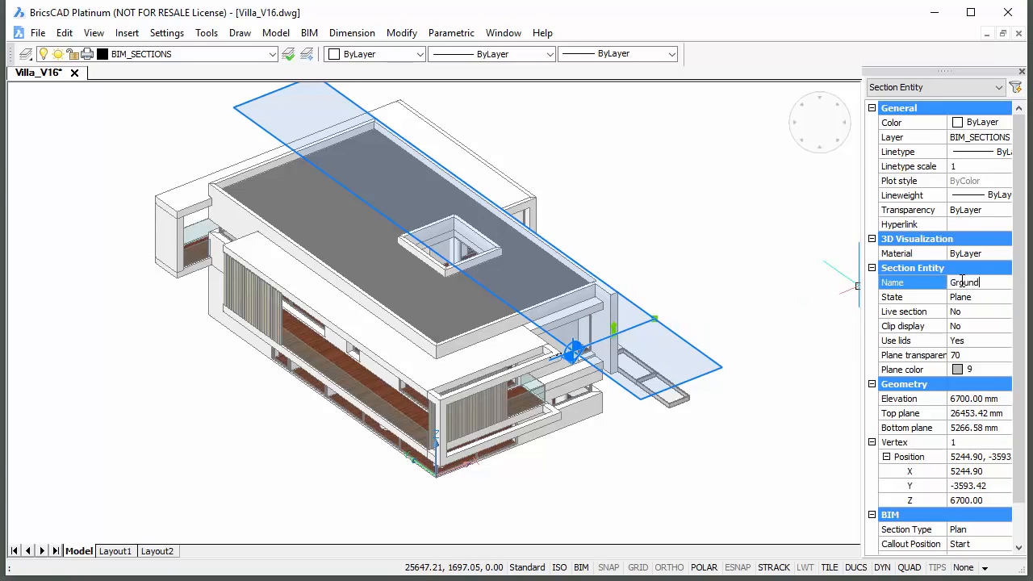
text(Floor)
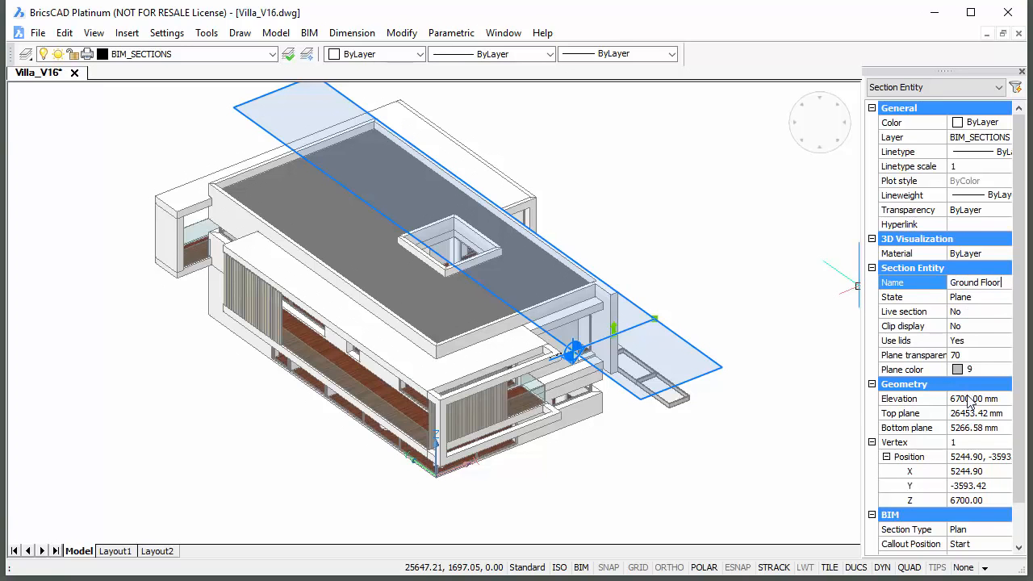
text(1500)
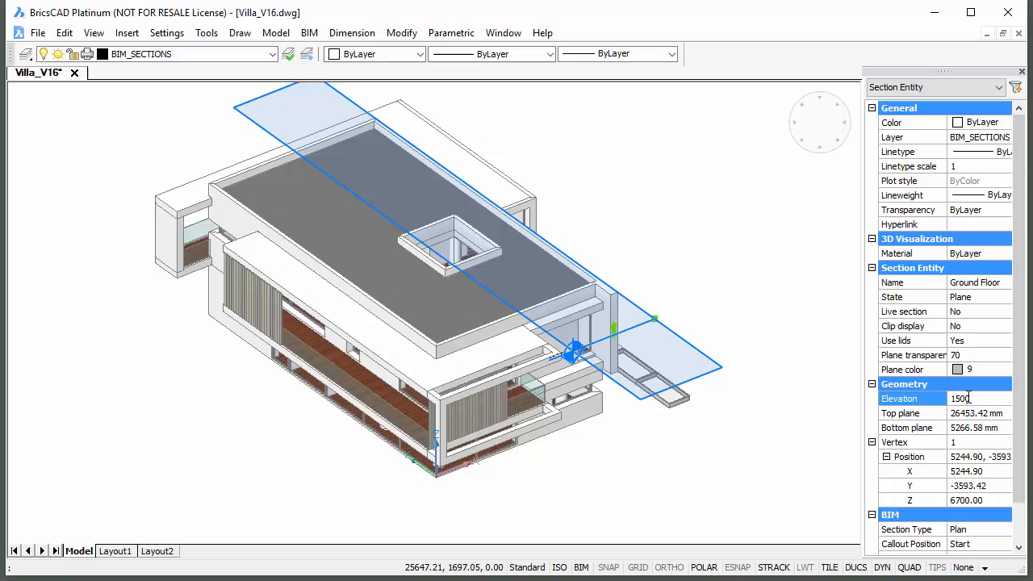
scroll(down, 3)
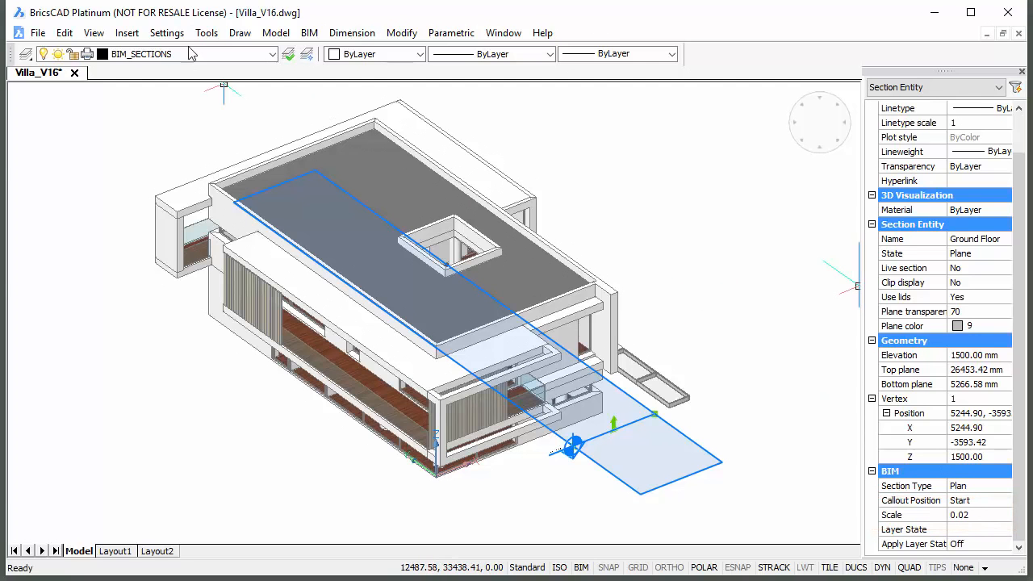
Step: Set the Ground Floor section's destination file to 'Plans' in Drawing Explorer and close it
click(206, 32)
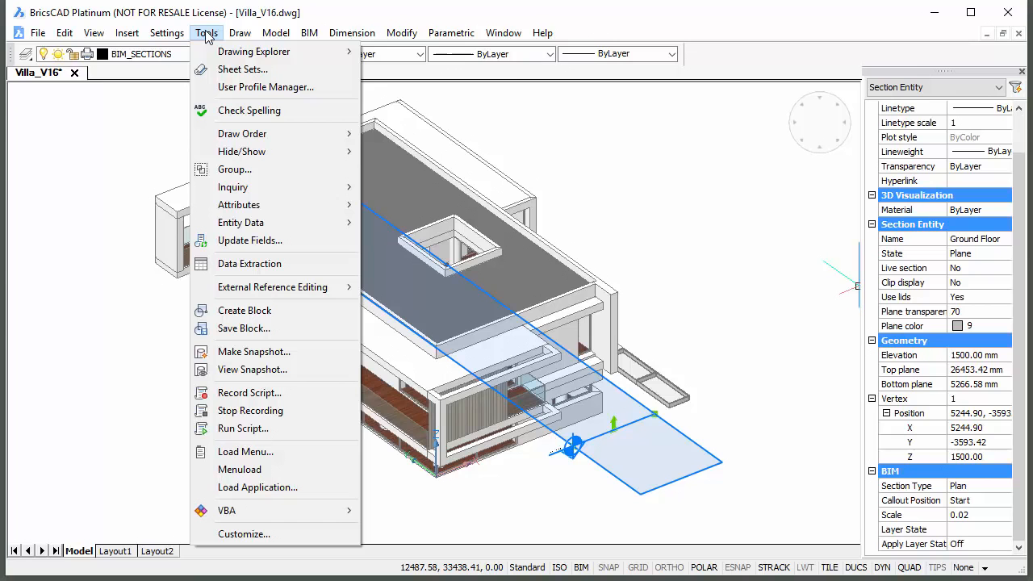
mouse_move(253, 51)
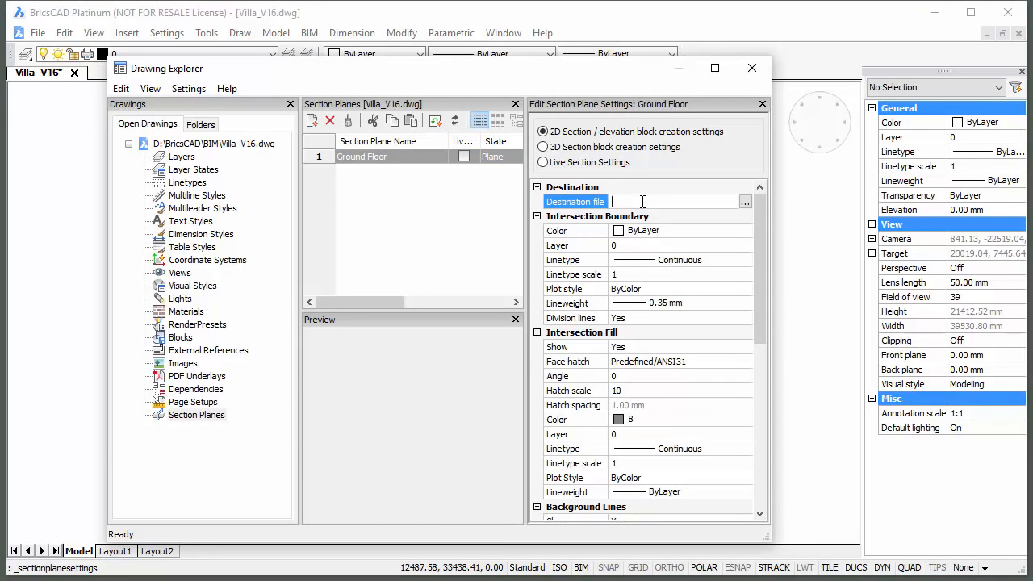
text(Plans)
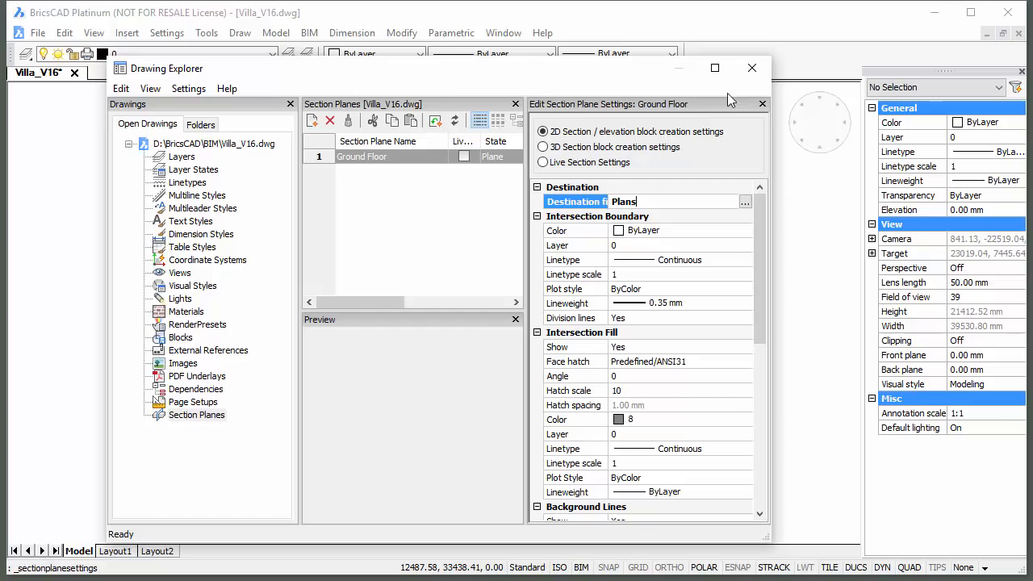
mouse_move(753, 68)
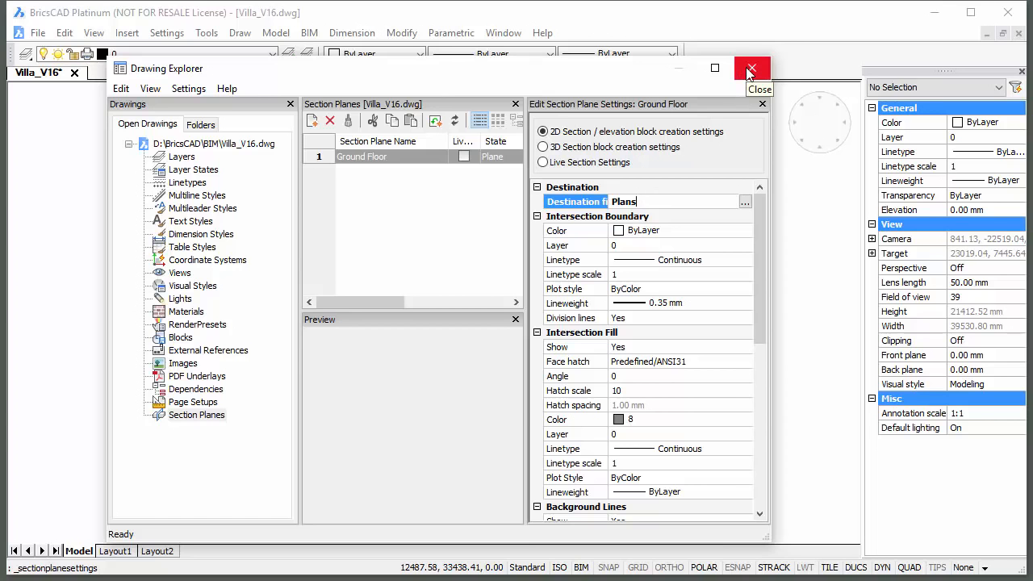
click(754, 68)
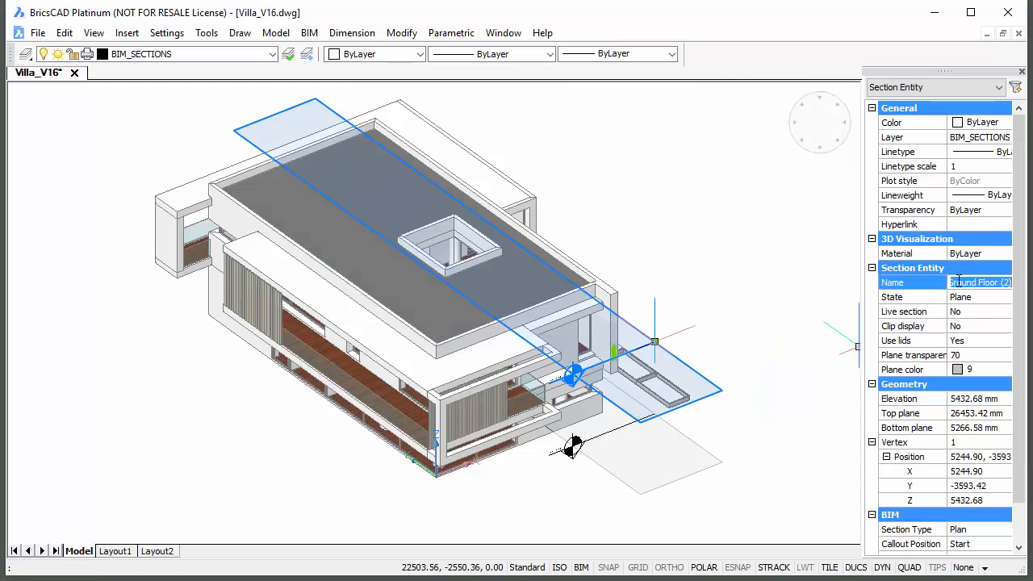
Step: Name the copied section plane 'First Floor' and change its elevation value to 470
text(Fi)
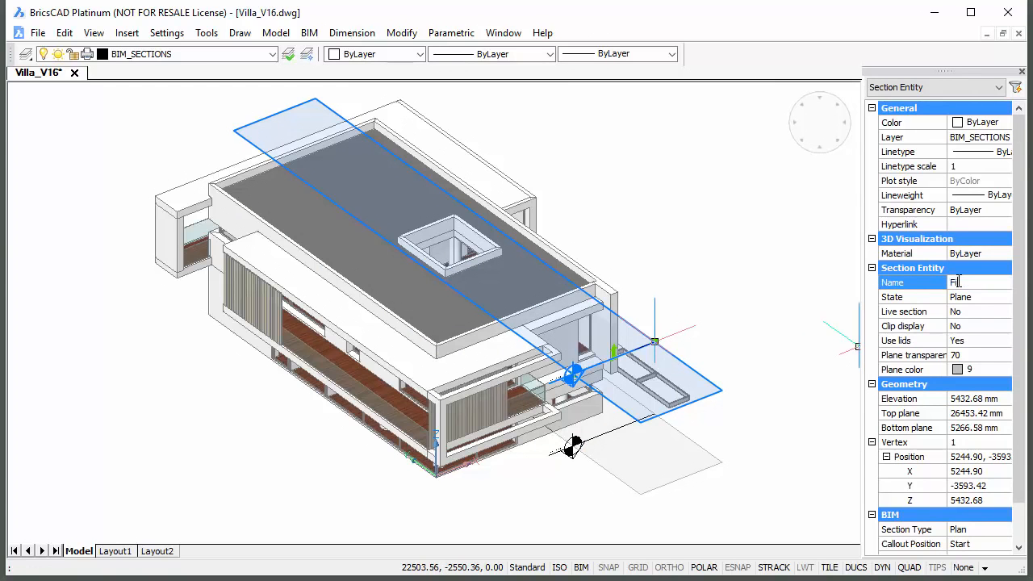
text(First Floor)
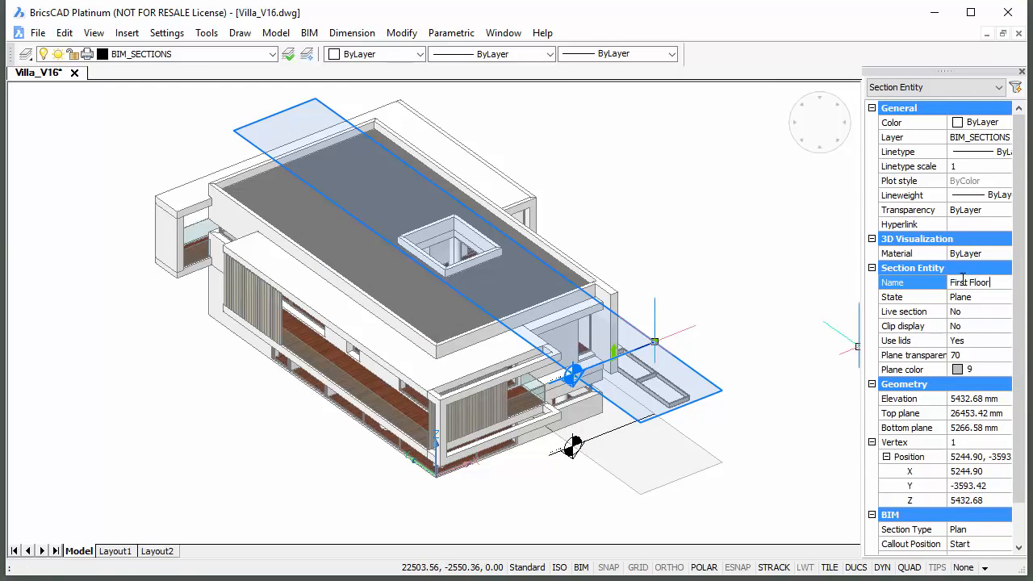
click(975, 399)
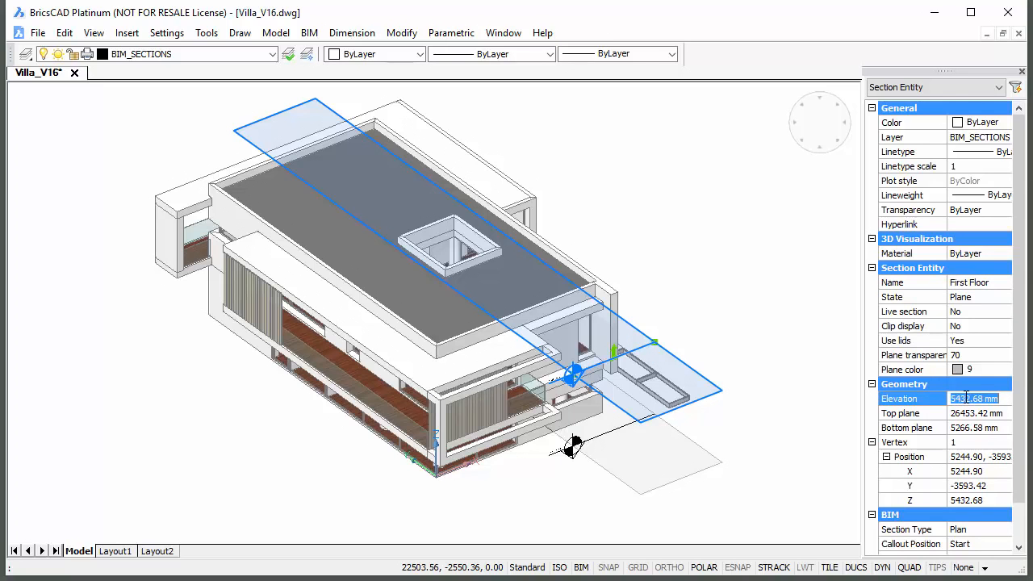
text(470)
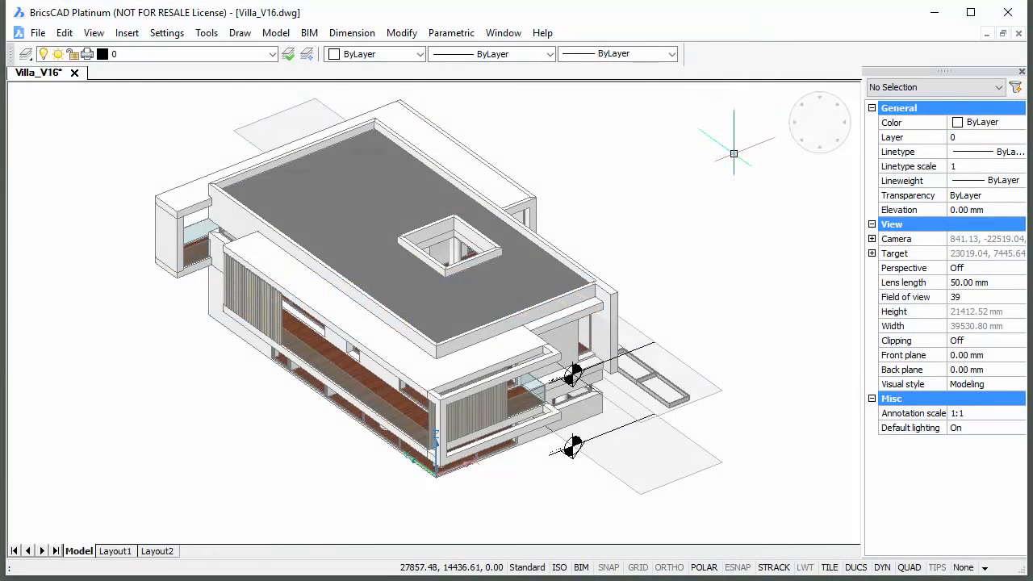
mouse_move(814, 123)
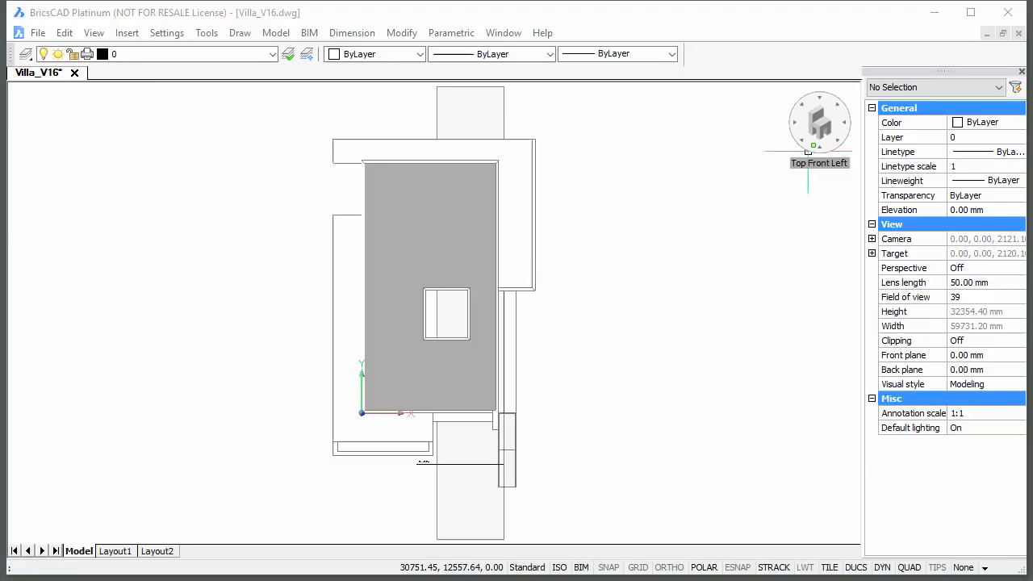
Step: Switch the top view's visual style to 2dWireframe
click(977, 384)
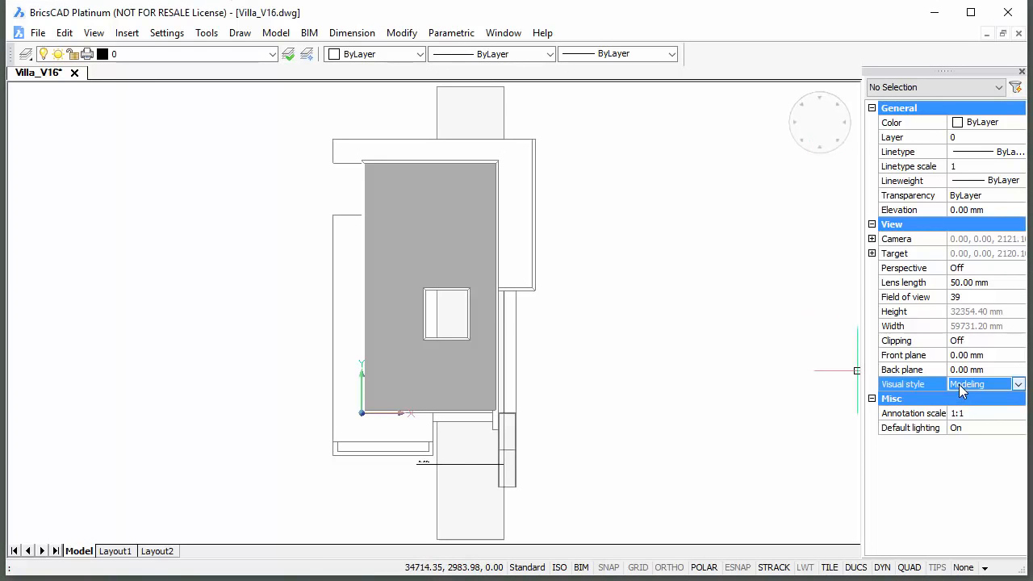
click(1014, 384)
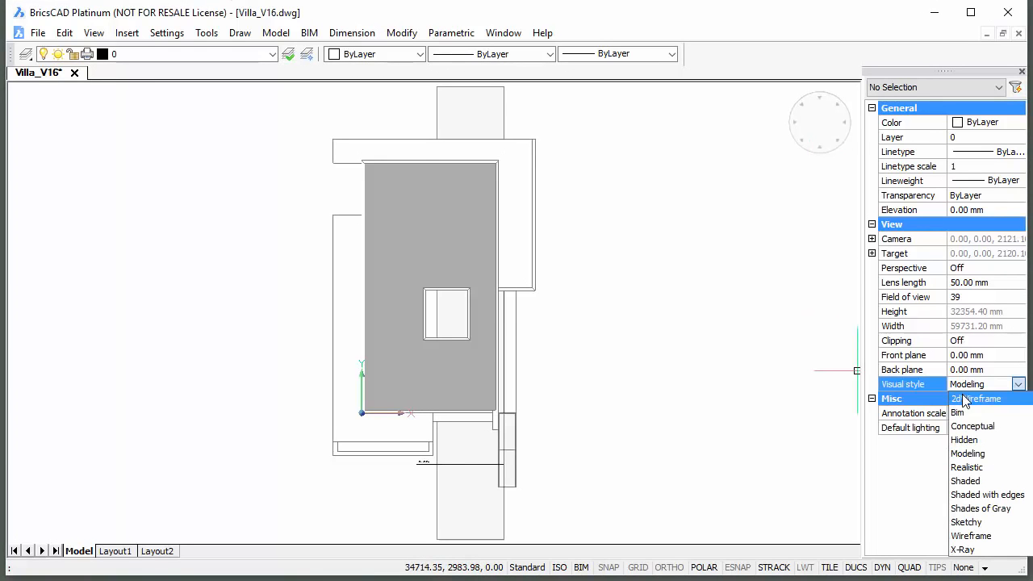
click(977, 399)
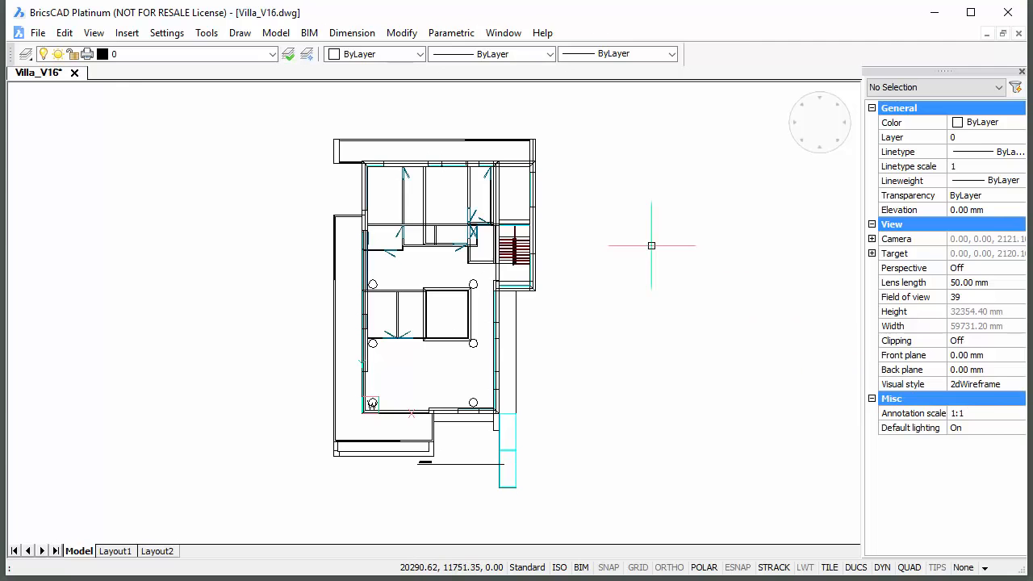
Step: Start defining a new BIM section from the Quad menu
right_click(651, 246)
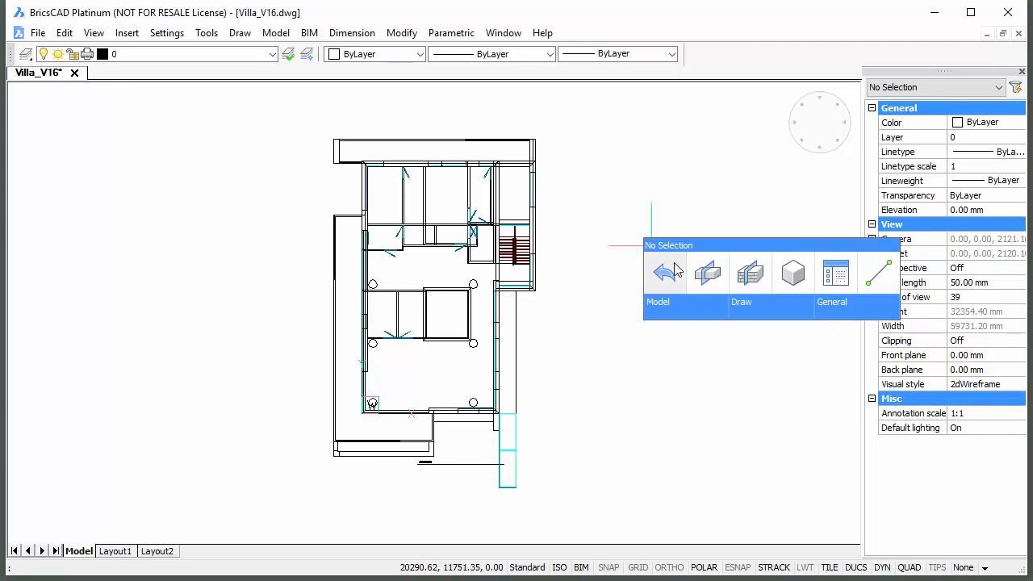
mouse_move(750, 273)
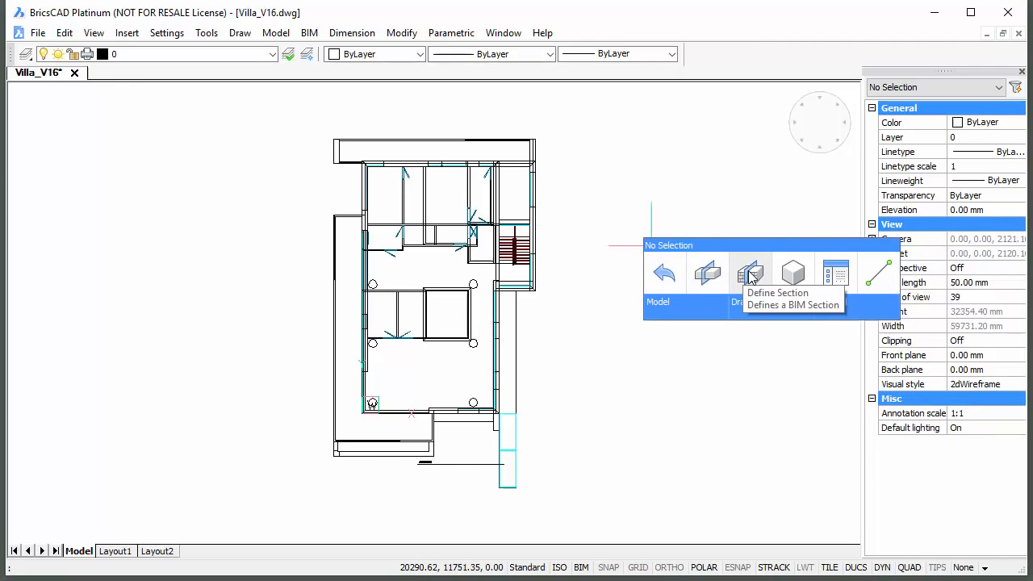
click(750, 271)
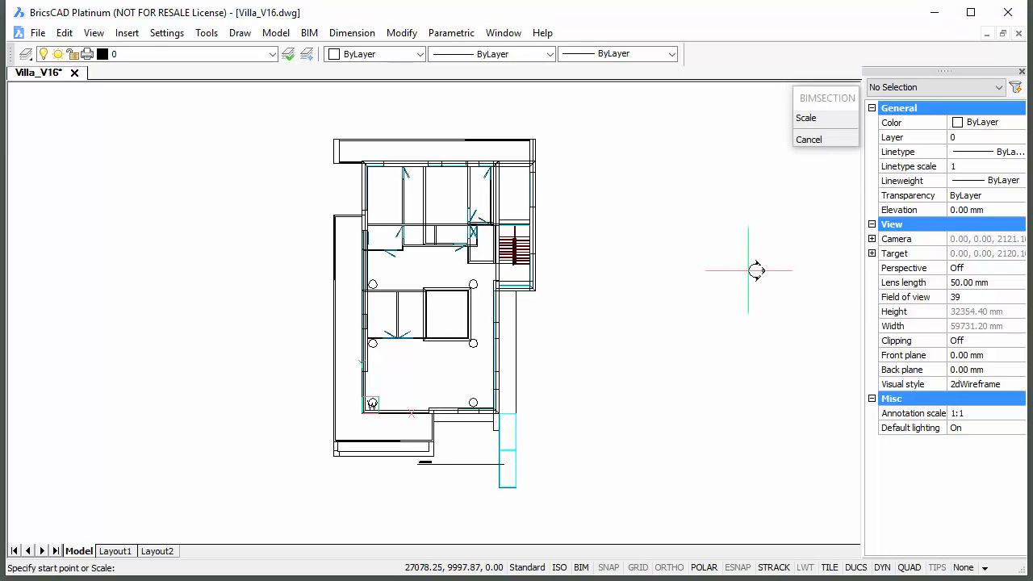
mouse_move(442, 486)
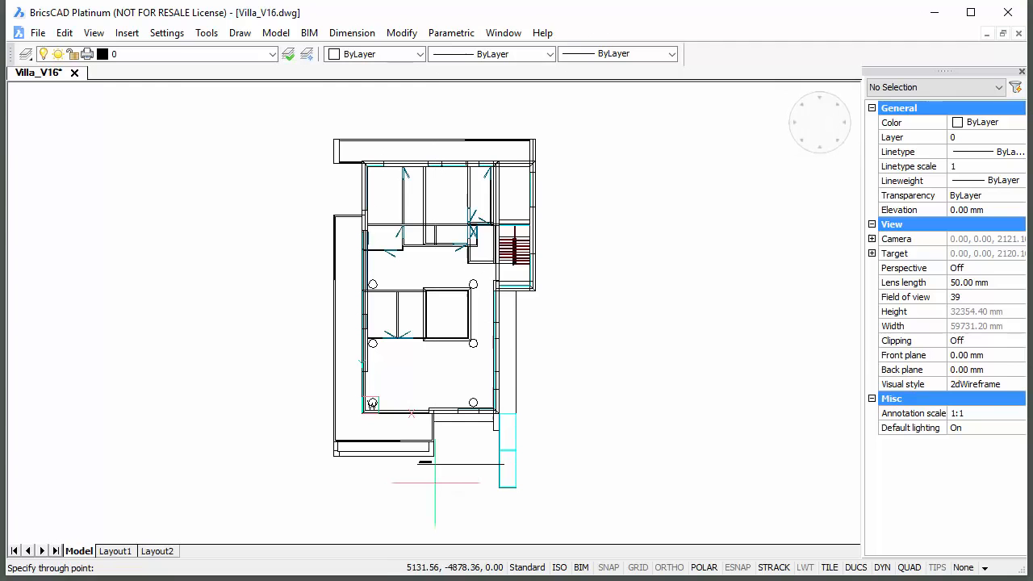
mouse_move(441, 483)
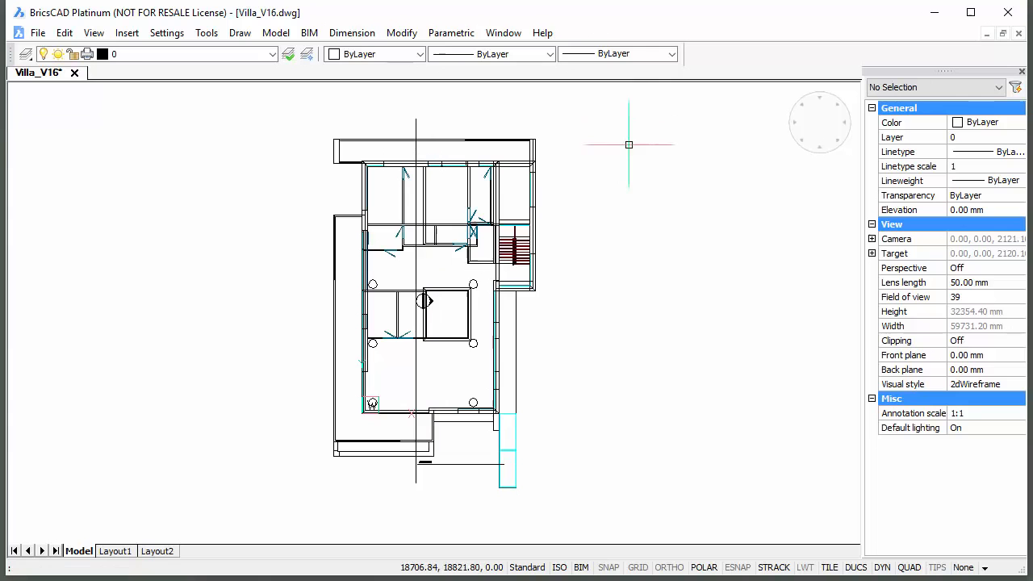
mouse_move(418, 274)
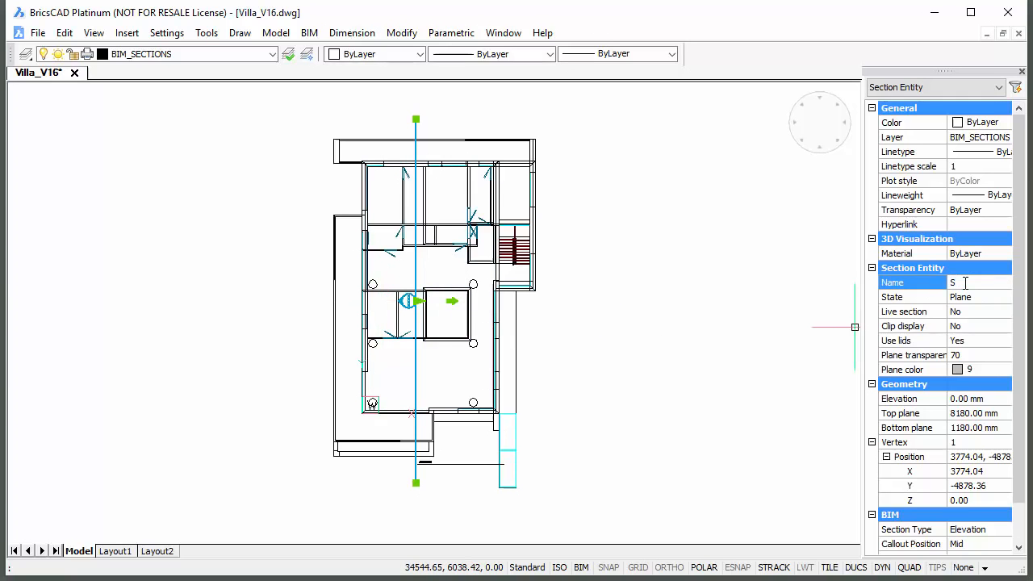
Step: Name the cut 'Section 1', set its type to Section, and adjust the callout position
text(Section 1)
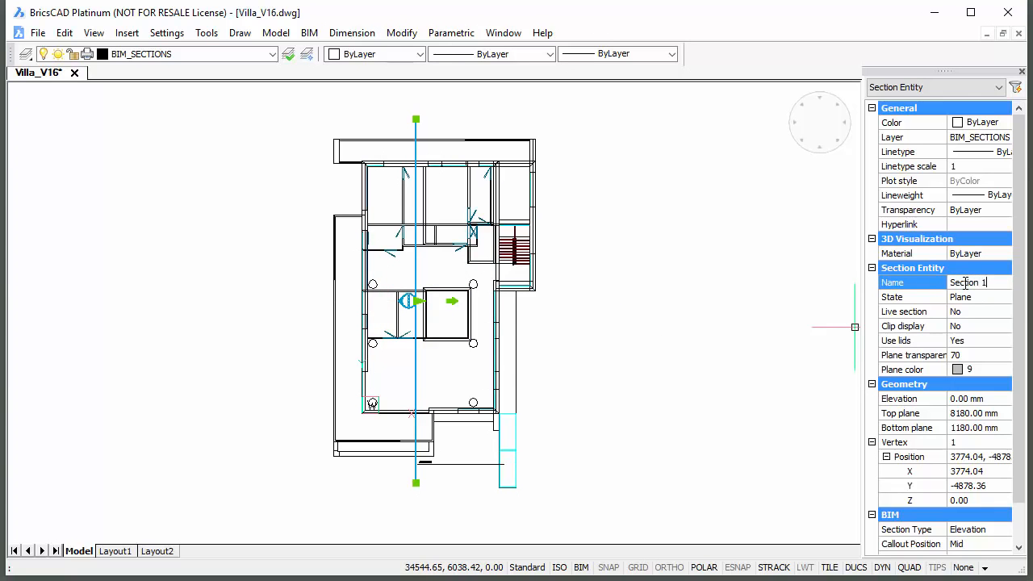
scroll(down, 3)
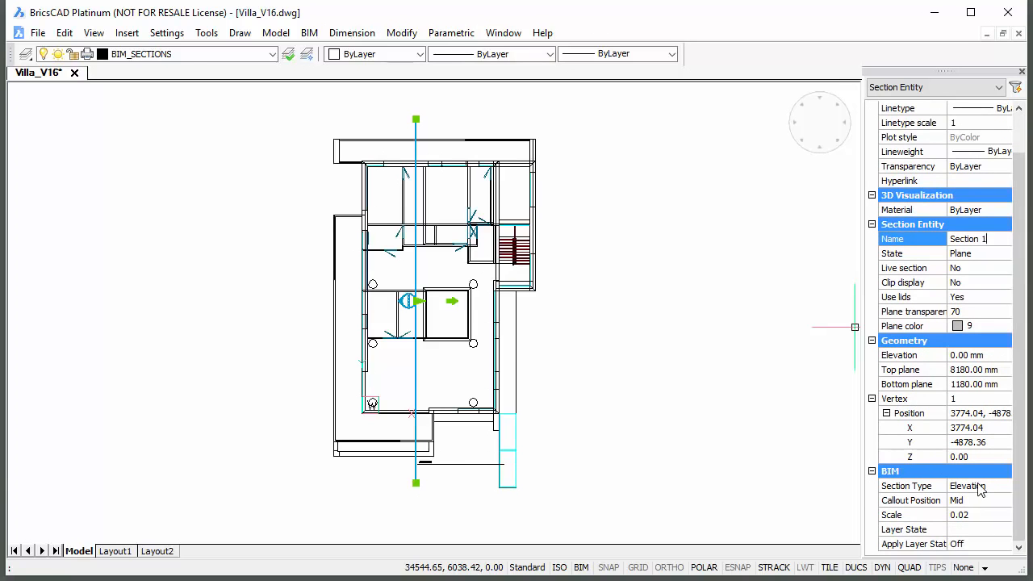
click(1015, 486)
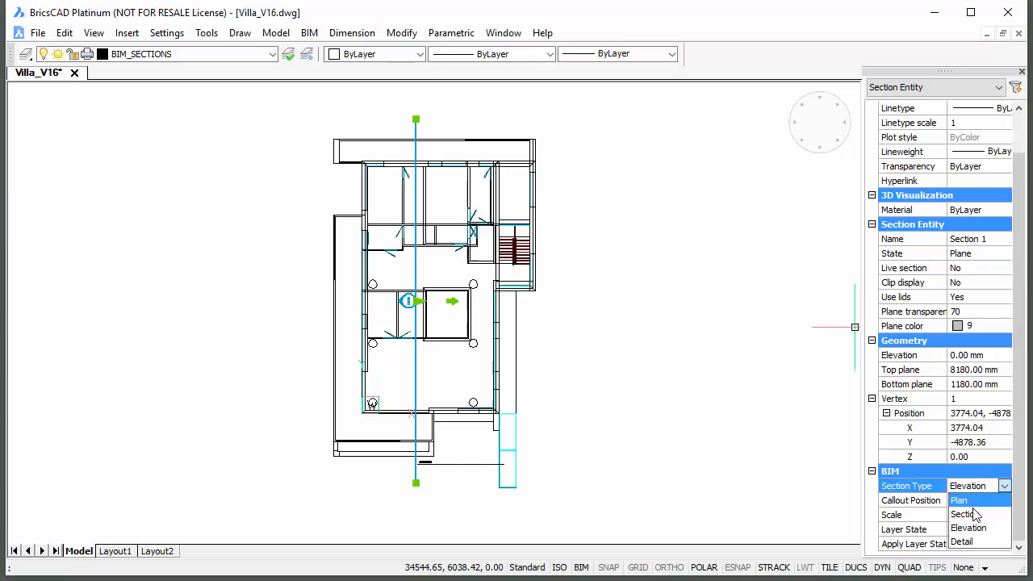
click(961, 523)
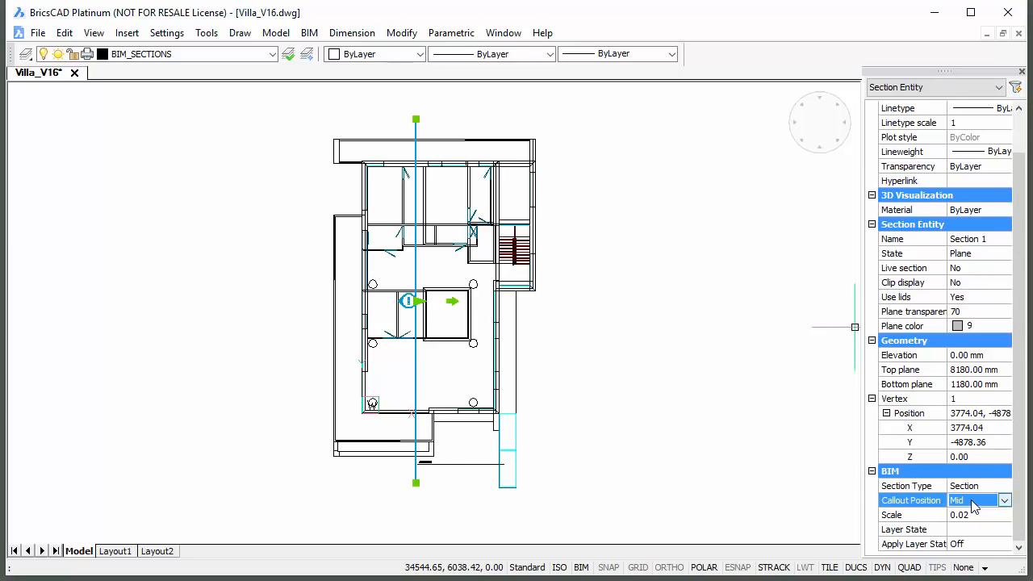
click(1014, 500)
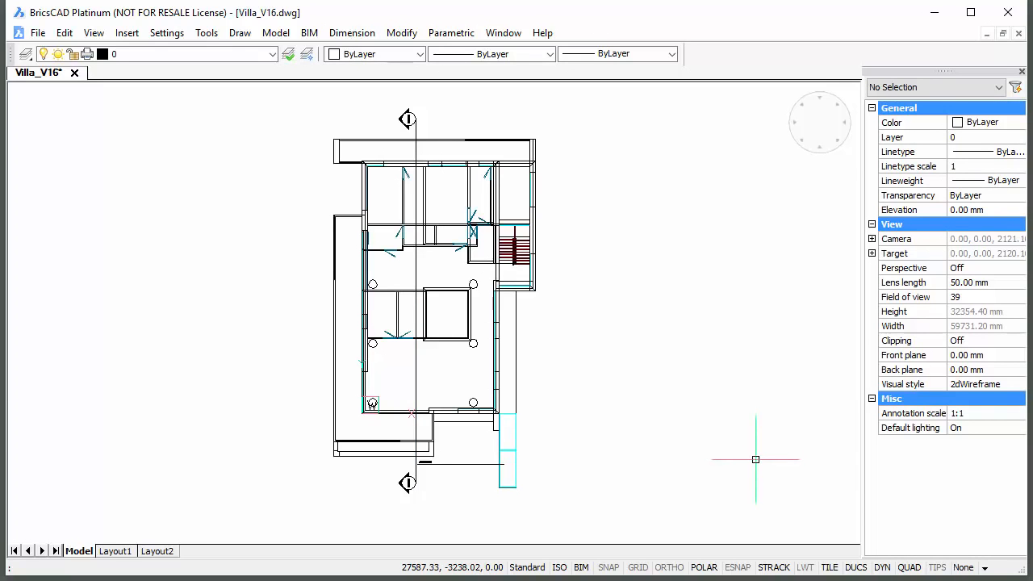
mouse_move(725, 406)
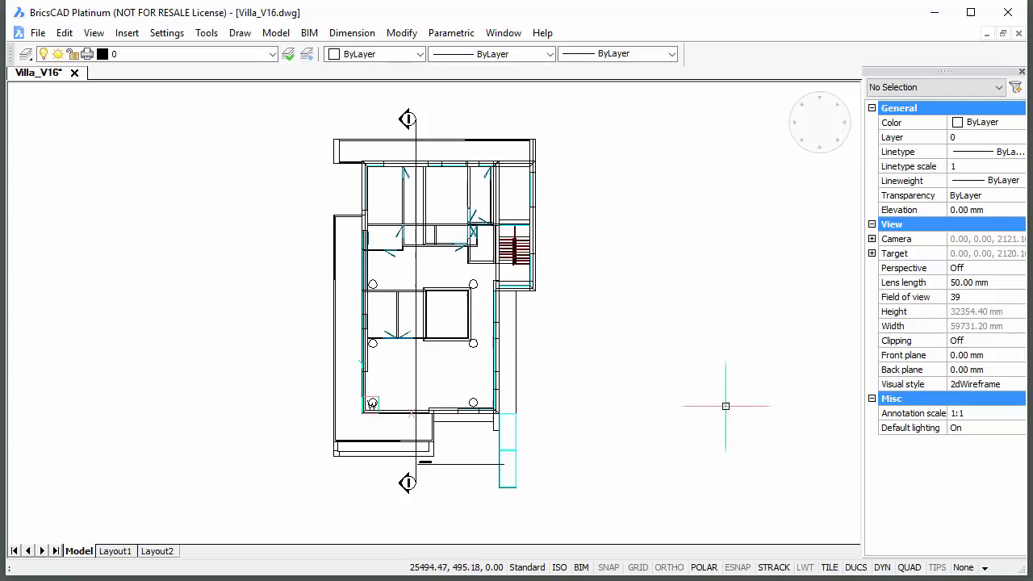
click(206, 32)
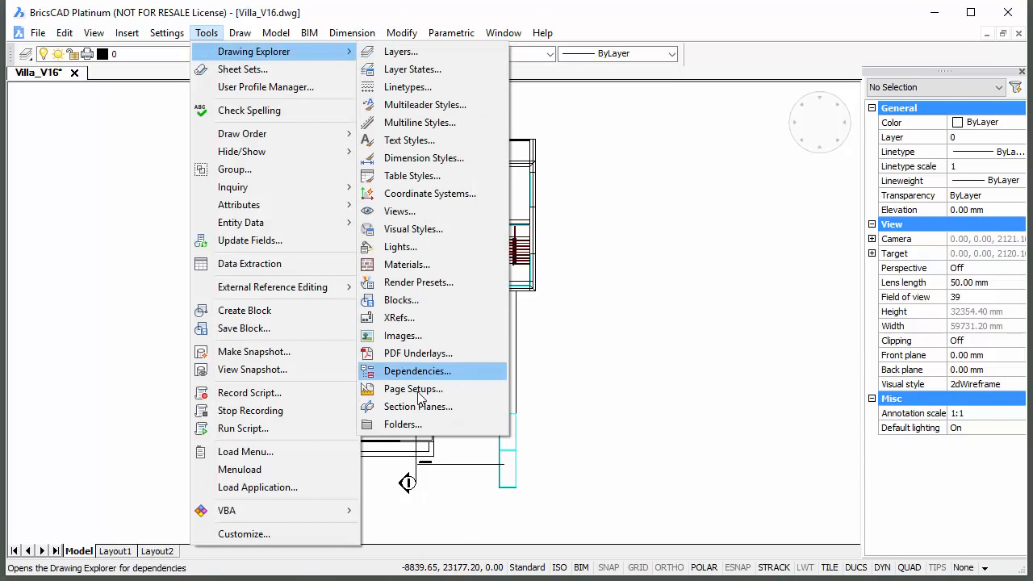
click(418, 406)
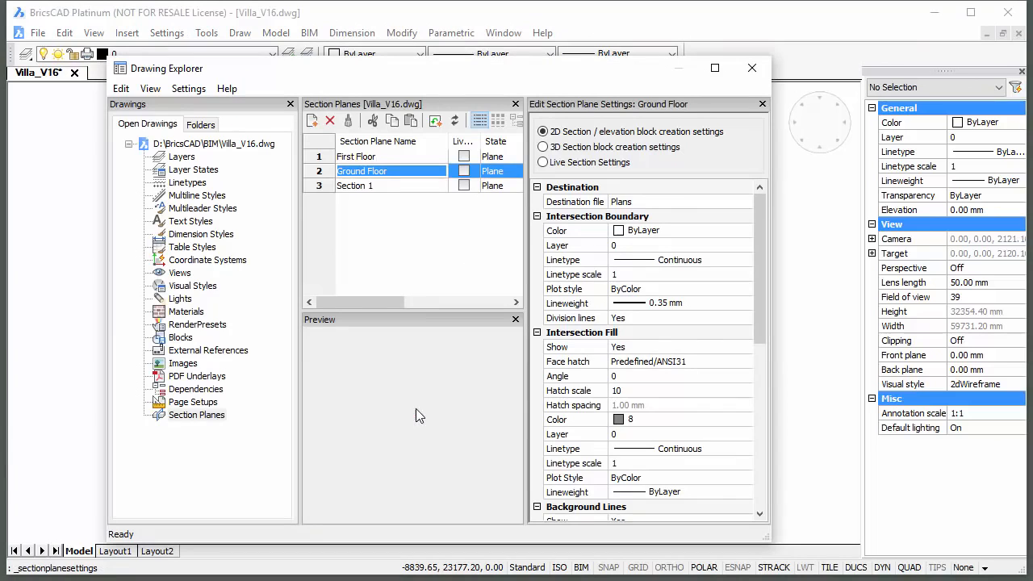
click(371, 185)
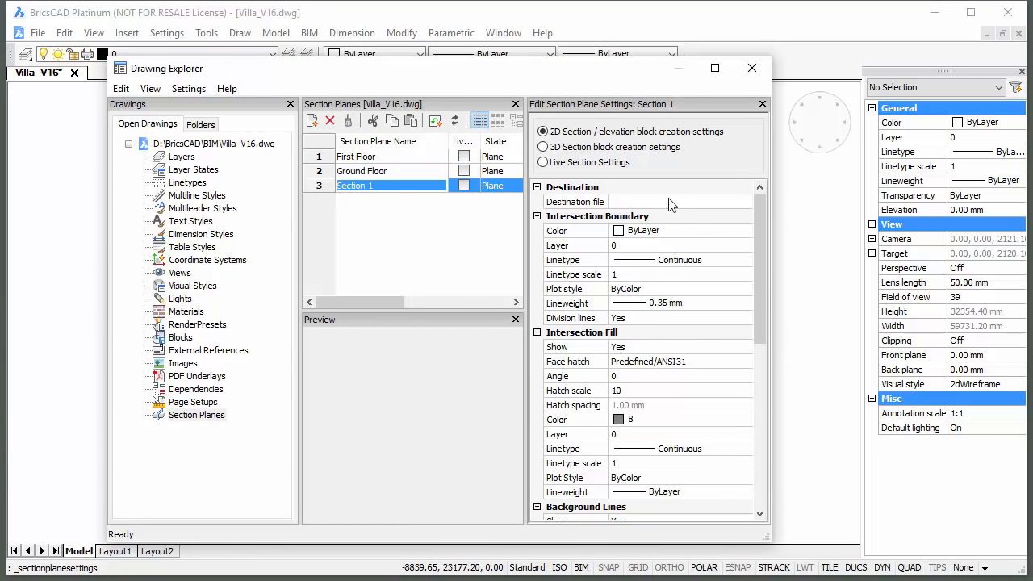
click(679, 202)
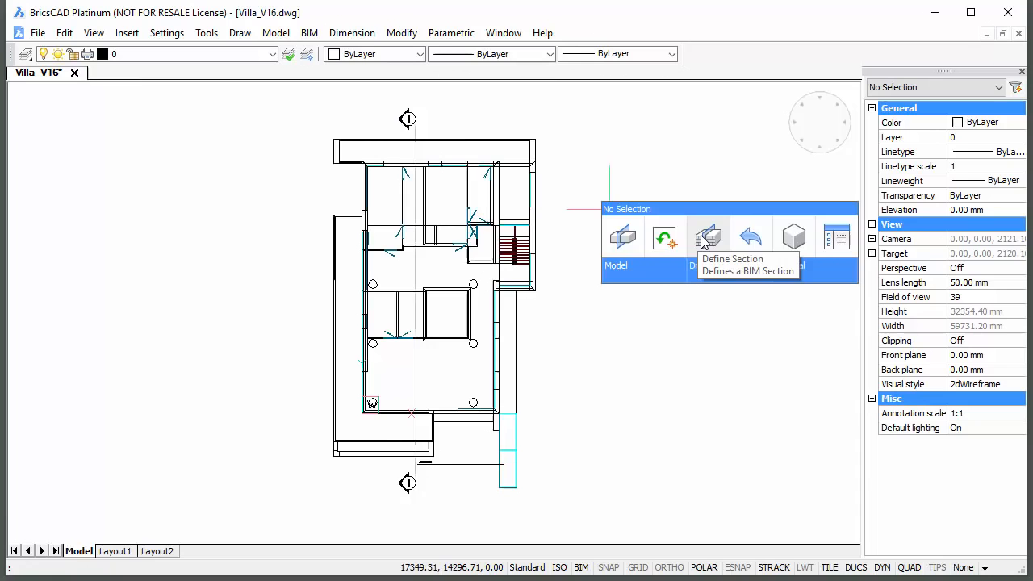
Step: Define another BIM section across the plan and name it 'Section 2'
click(707, 237)
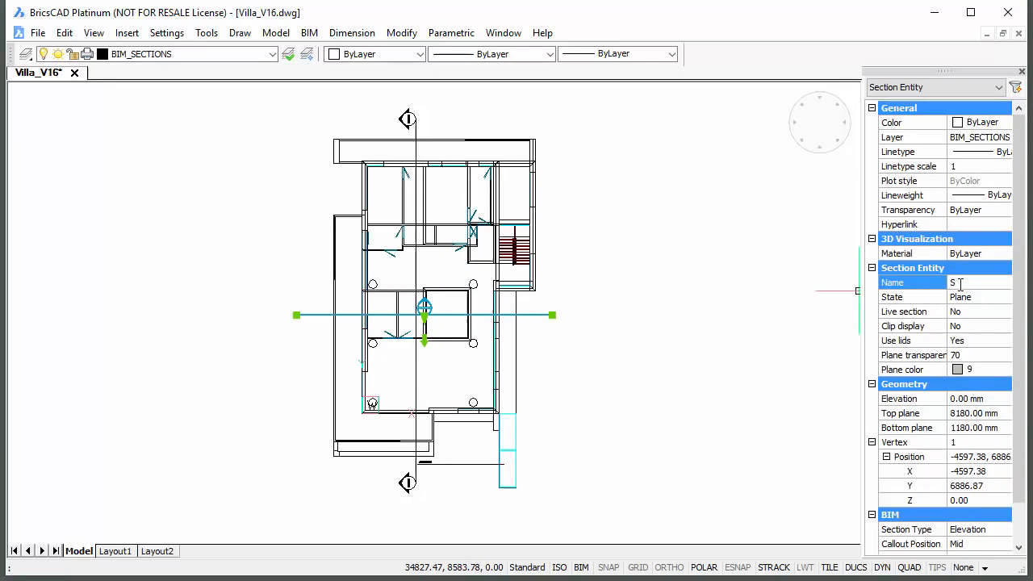
text(Section 2)
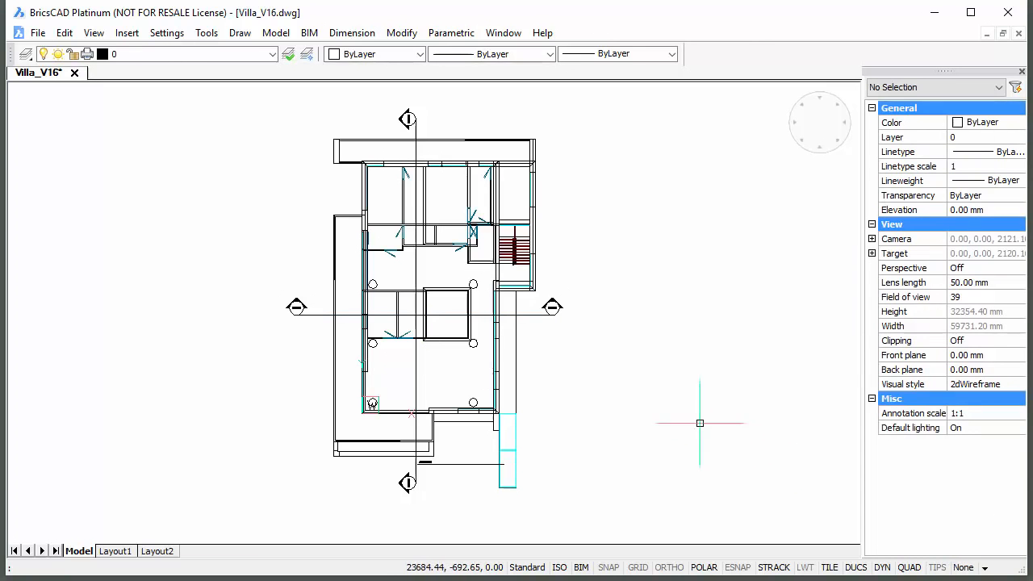
mouse_move(727, 316)
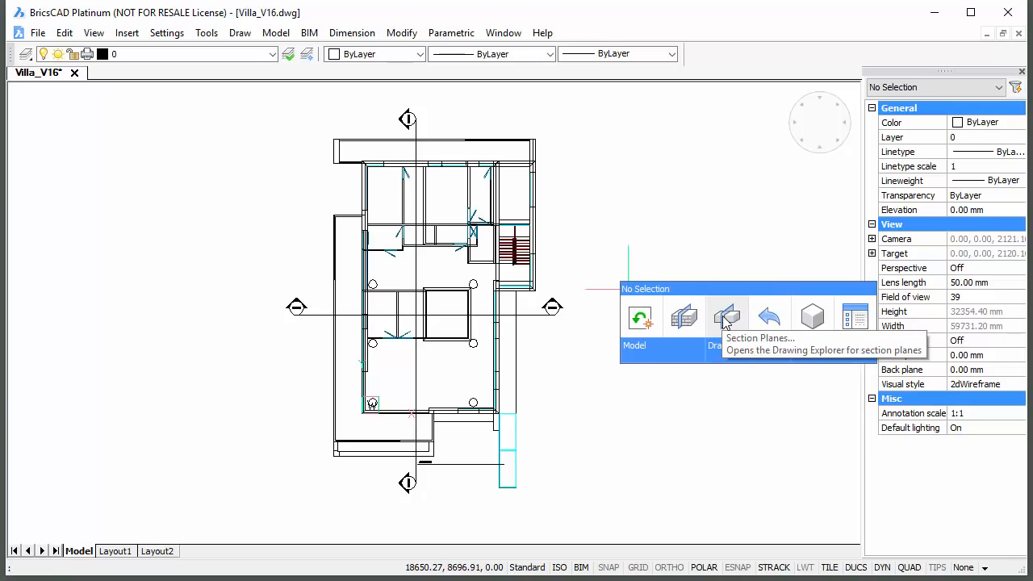
Step: Set Section 2's destination file to Sections in the Section Planes manager and close it
click(726, 314)
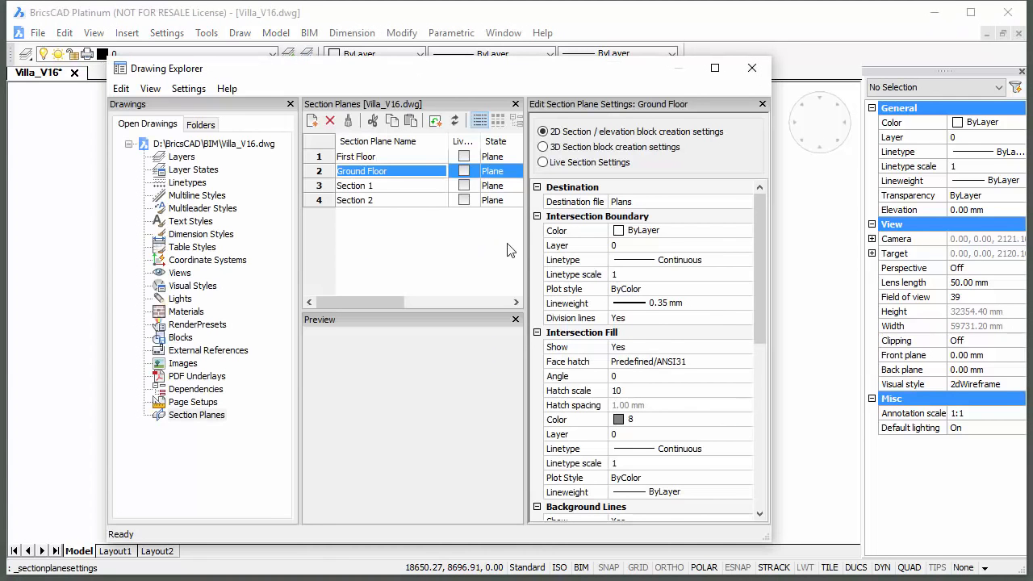
click(378, 199)
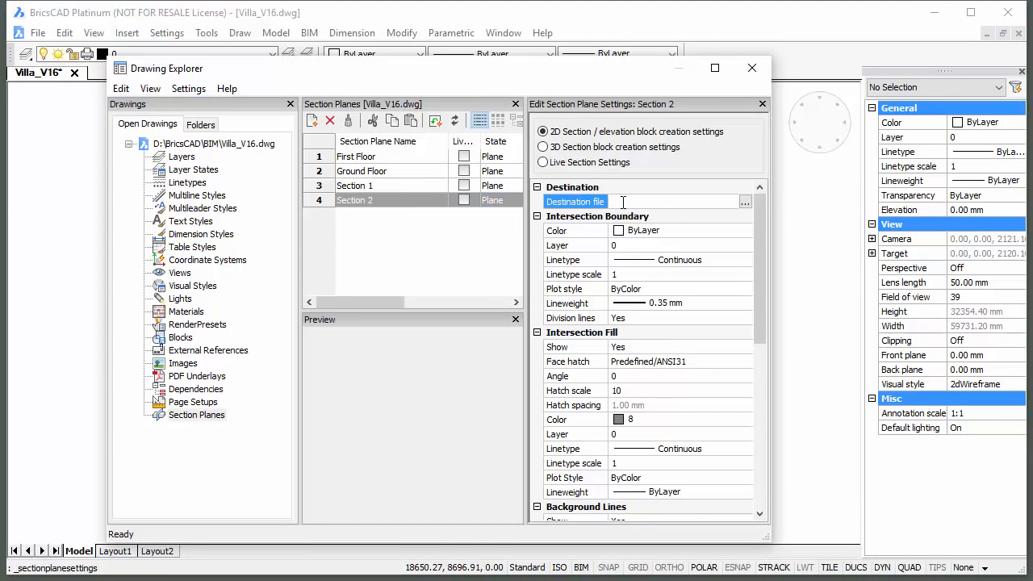
text(Sections)
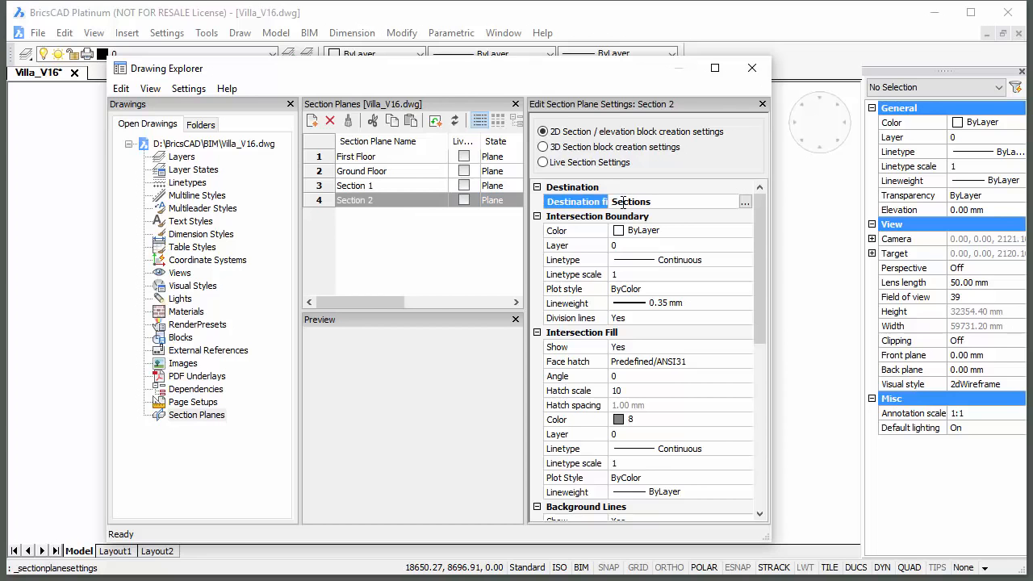
click(751, 67)
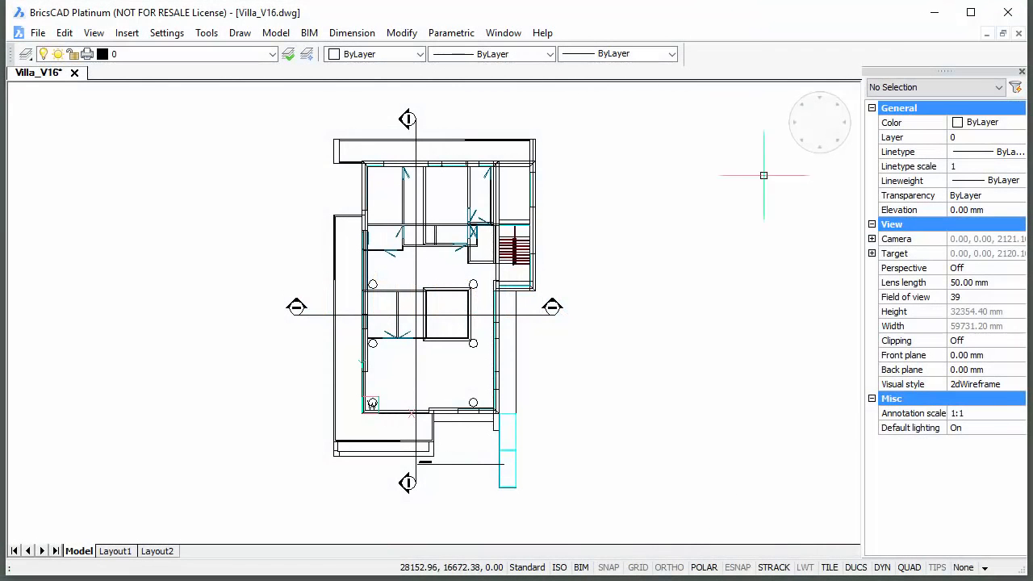
Step: Switch the view's visual style from 2D wireframe to Modeling in Properties
click(1020, 384)
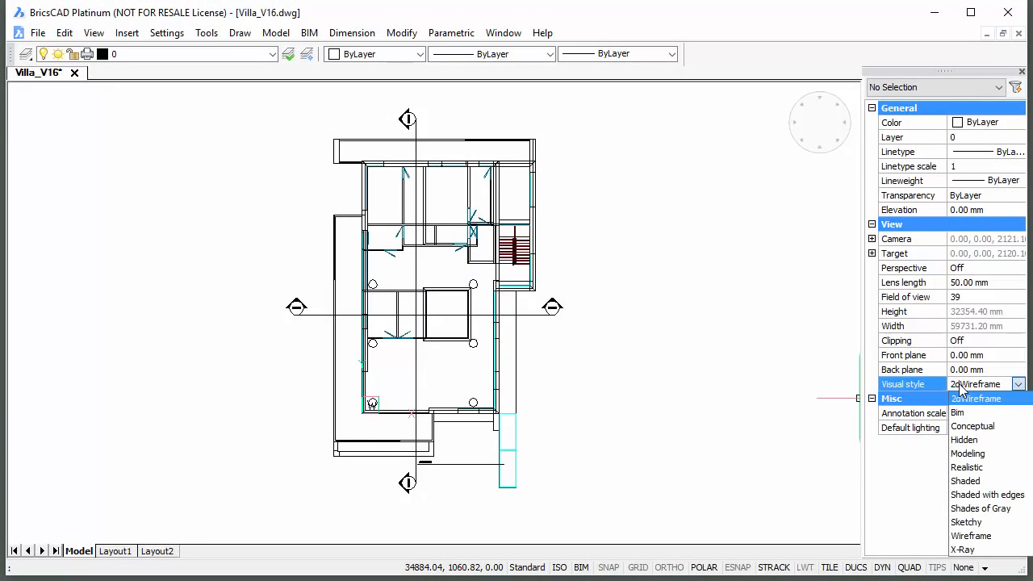
mouse_move(970, 454)
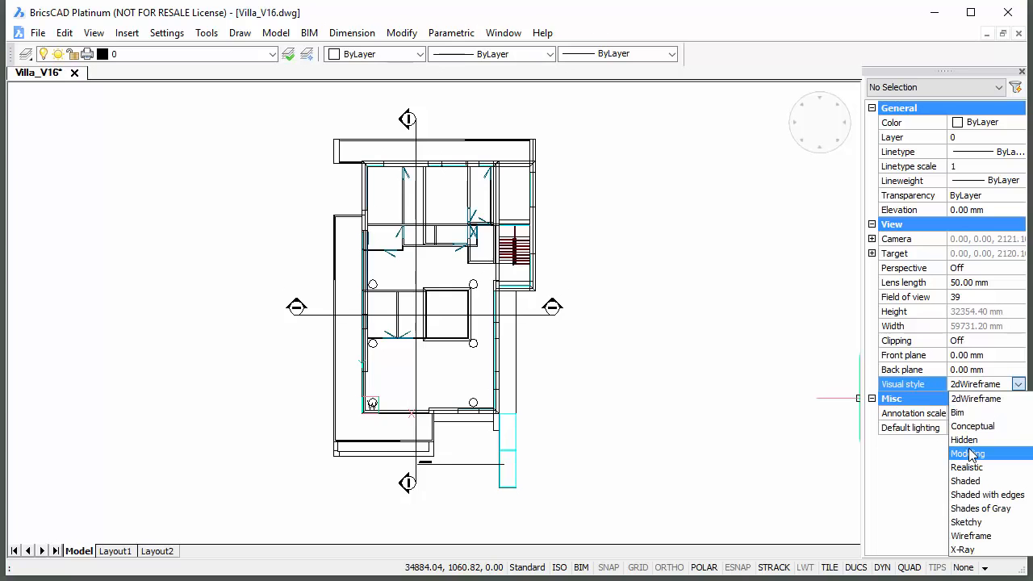
click(967, 453)
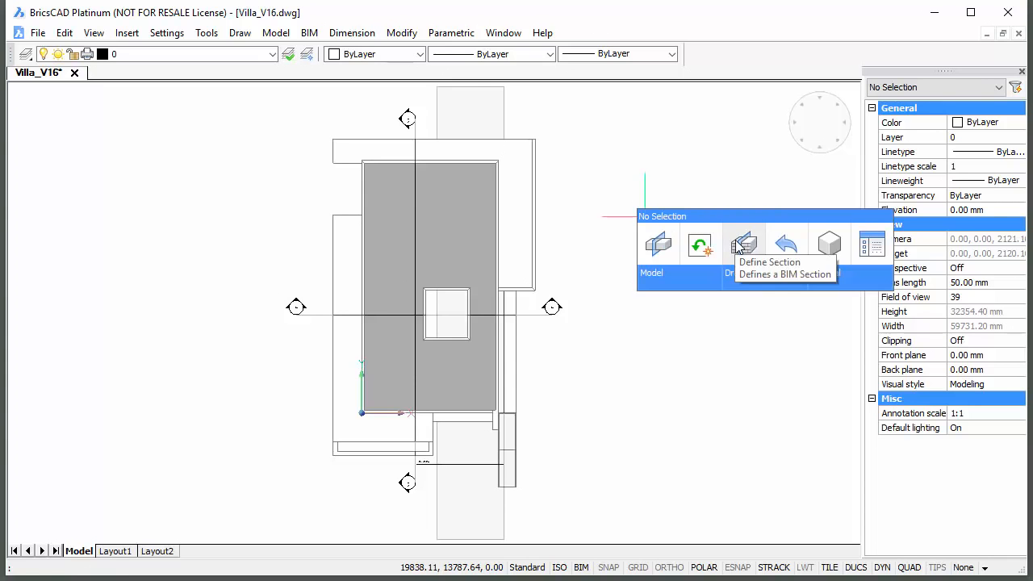
Step: Define elevation sections around the villa, naming the bottom one South, then right and top sides
click(742, 245)
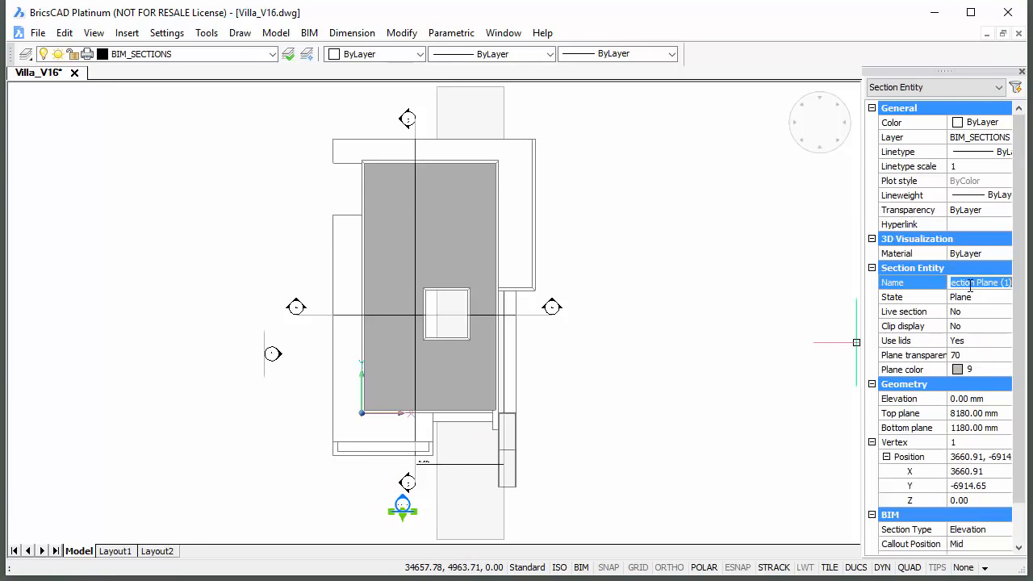
text(South)
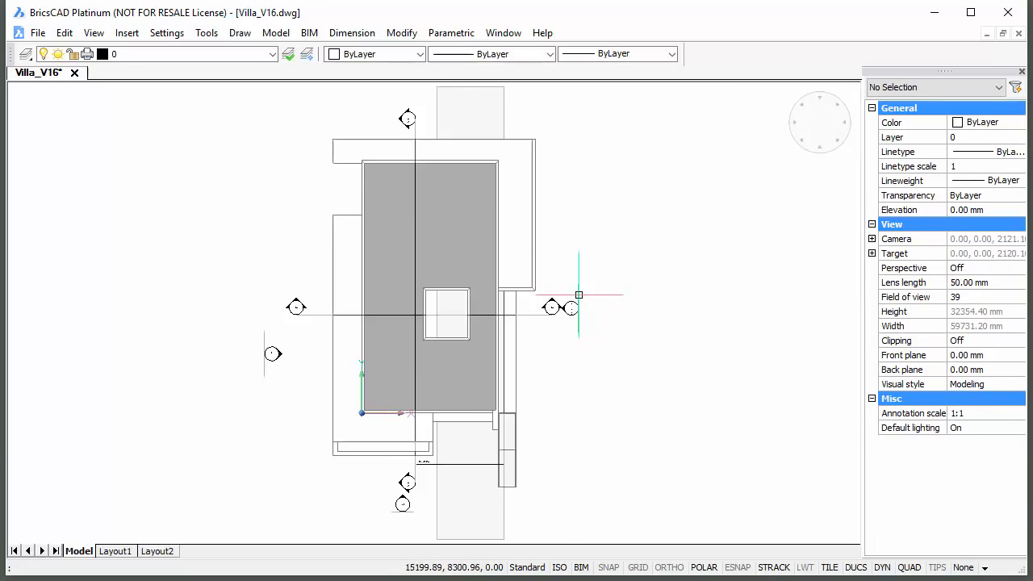
click(571, 308)
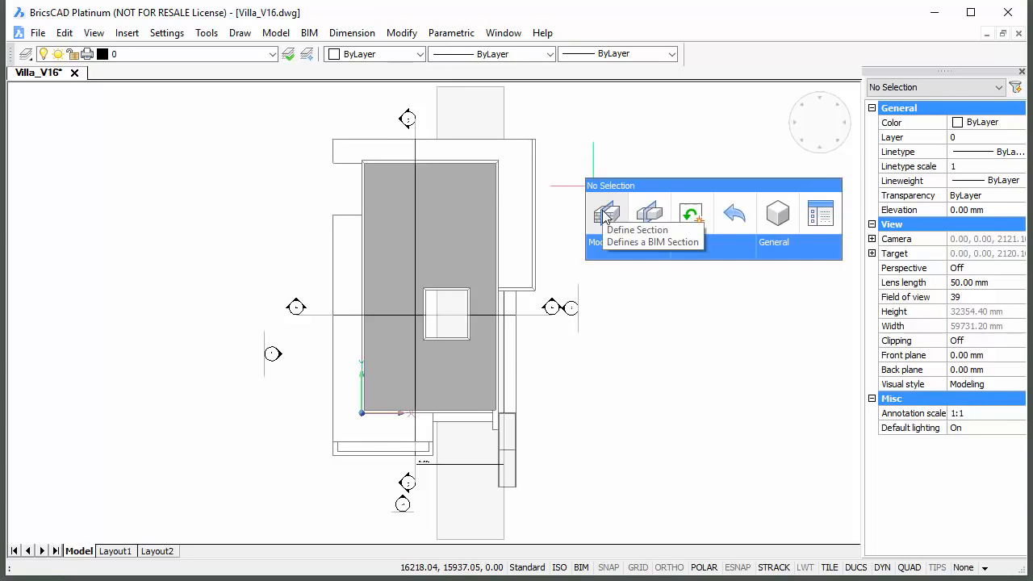
click(606, 213)
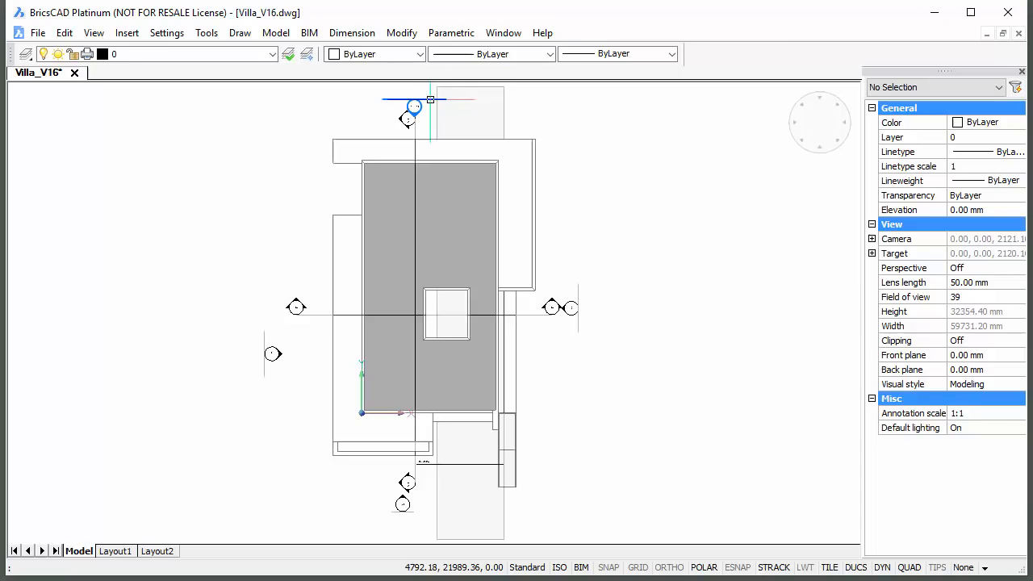
click(413, 100)
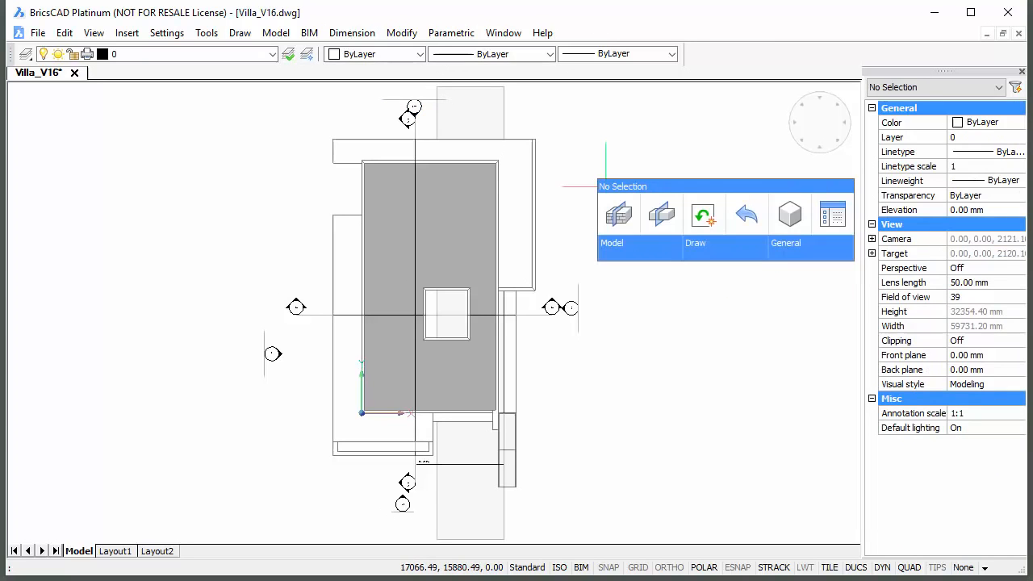
mouse_move(661, 215)
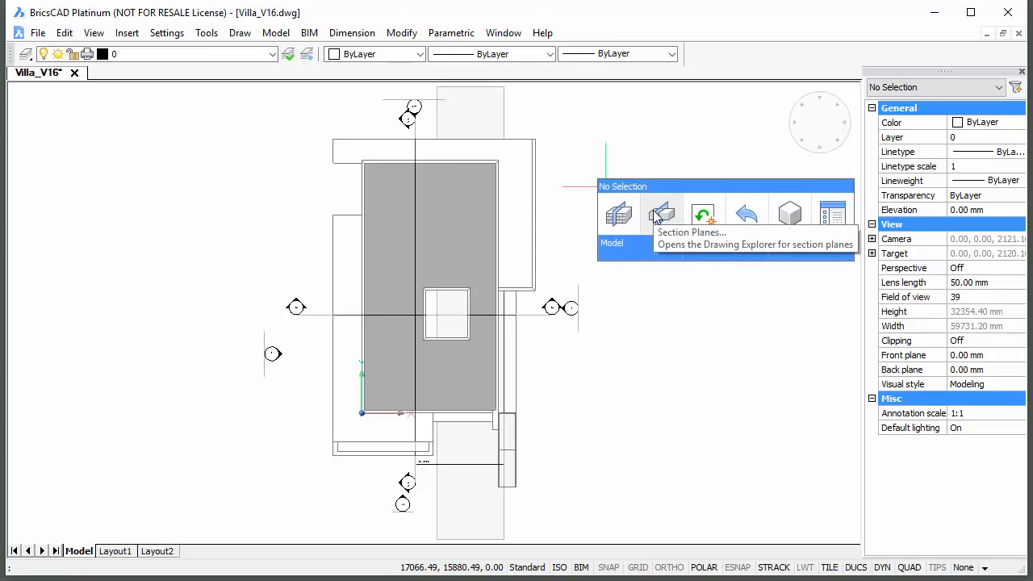
Step: Set the destination file of the East, North, South and West sections to Elevations
click(662, 214)
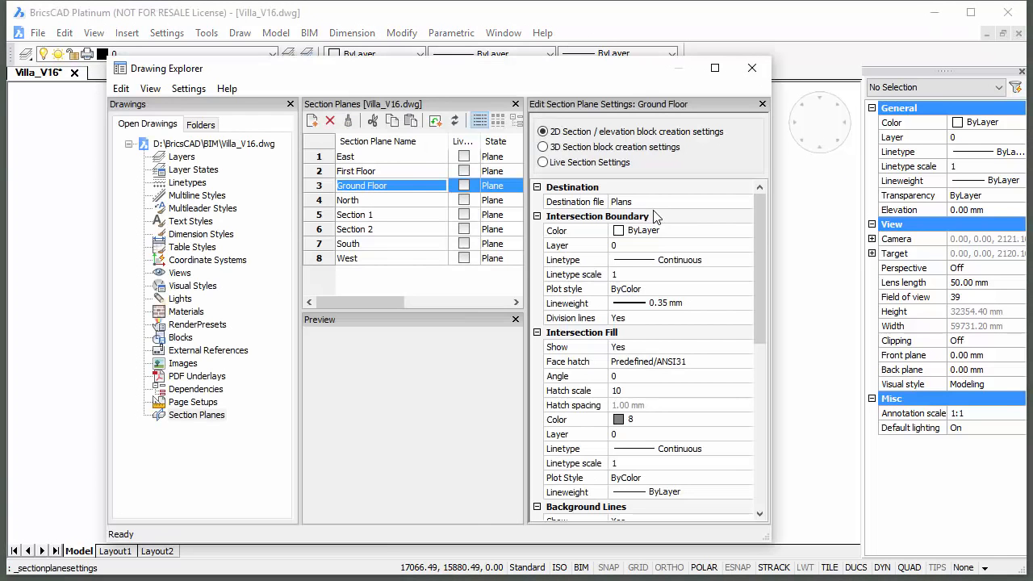
mouse_move(397, 173)
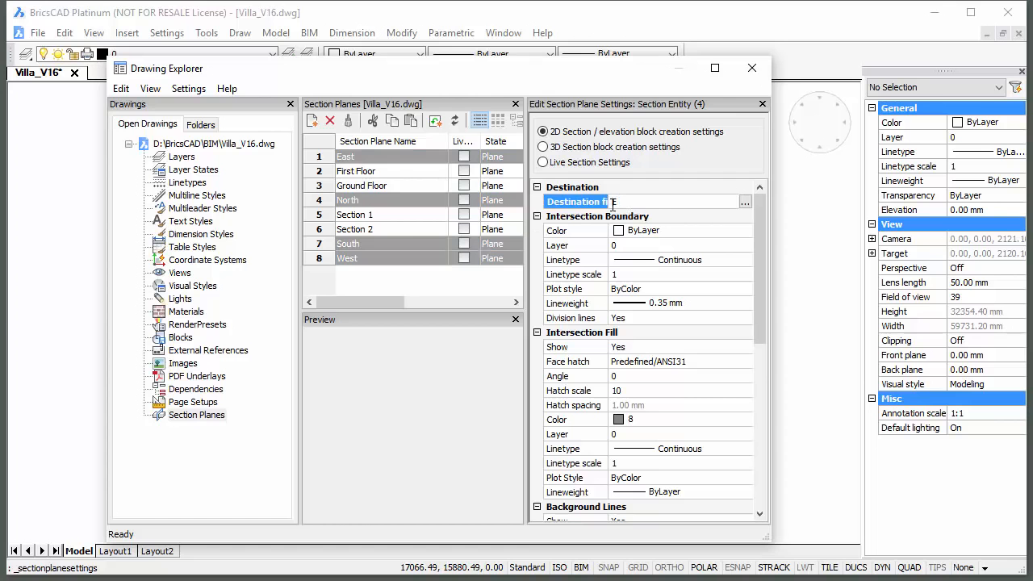
text(Elevations)
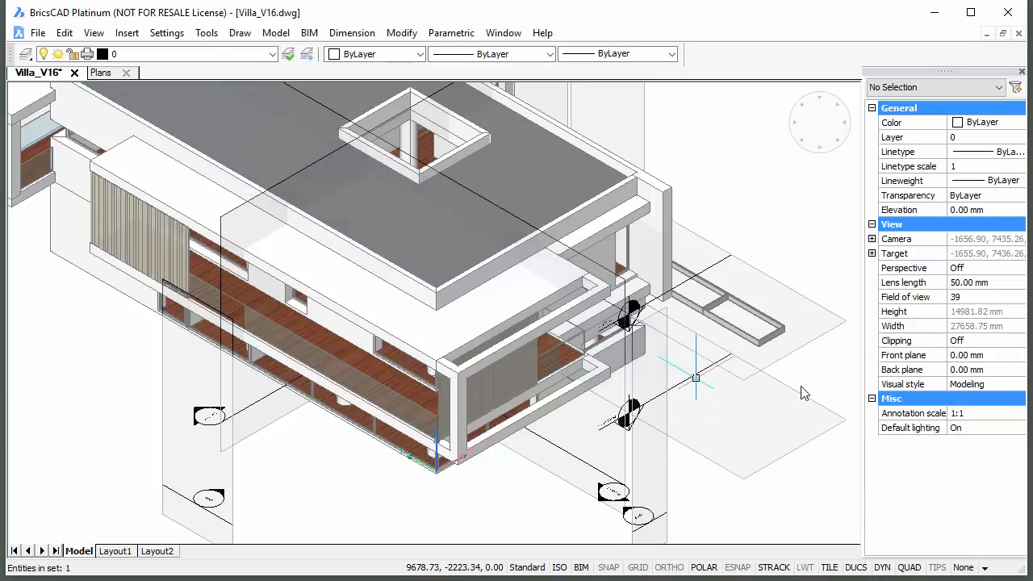
mouse_move(700, 393)
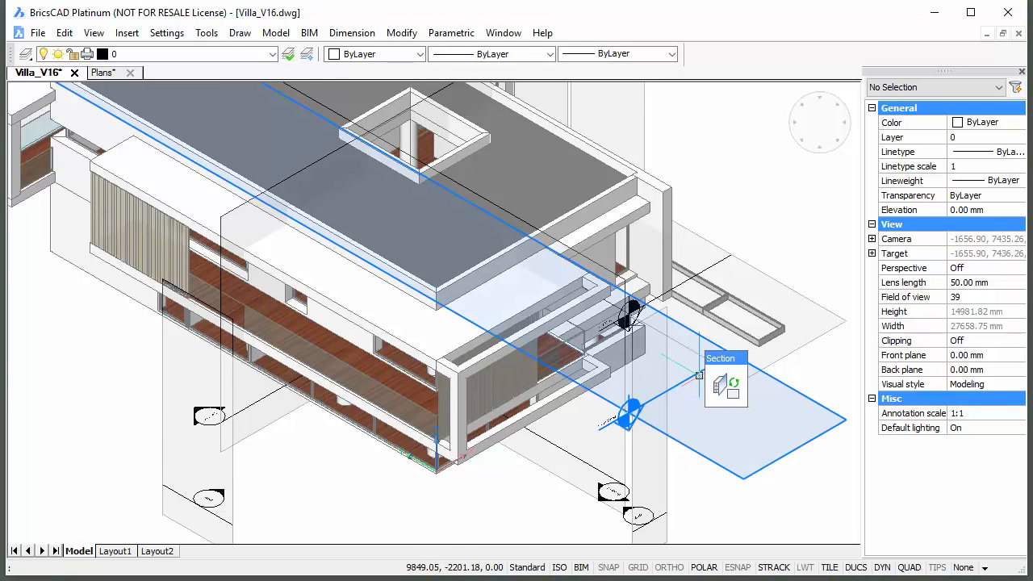
Step: Generate the horizontal floor section into Plans.dwg and show it on the titled Layout1 sheet
click(726, 383)
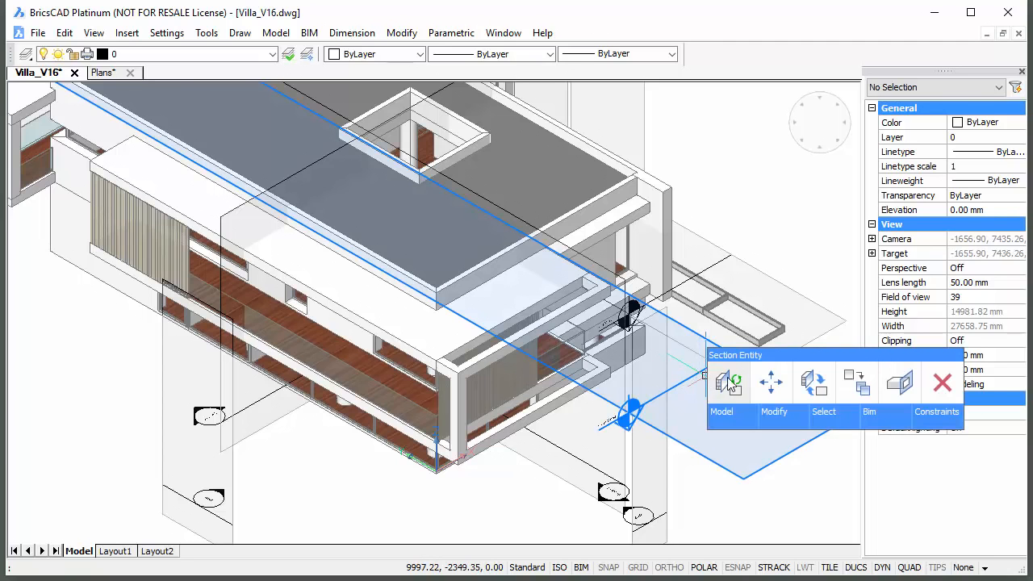
click(101, 73)
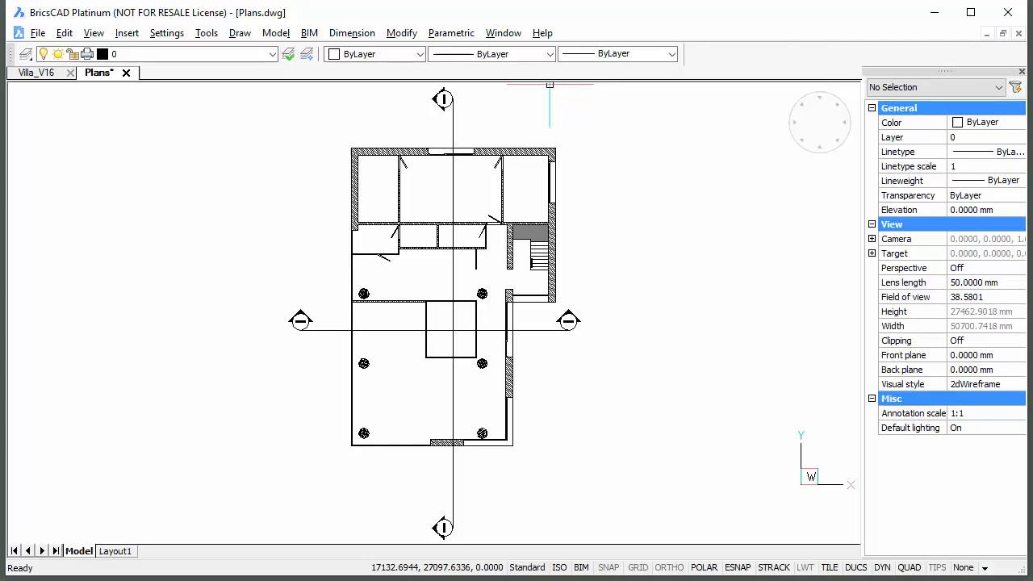
click(115, 550)
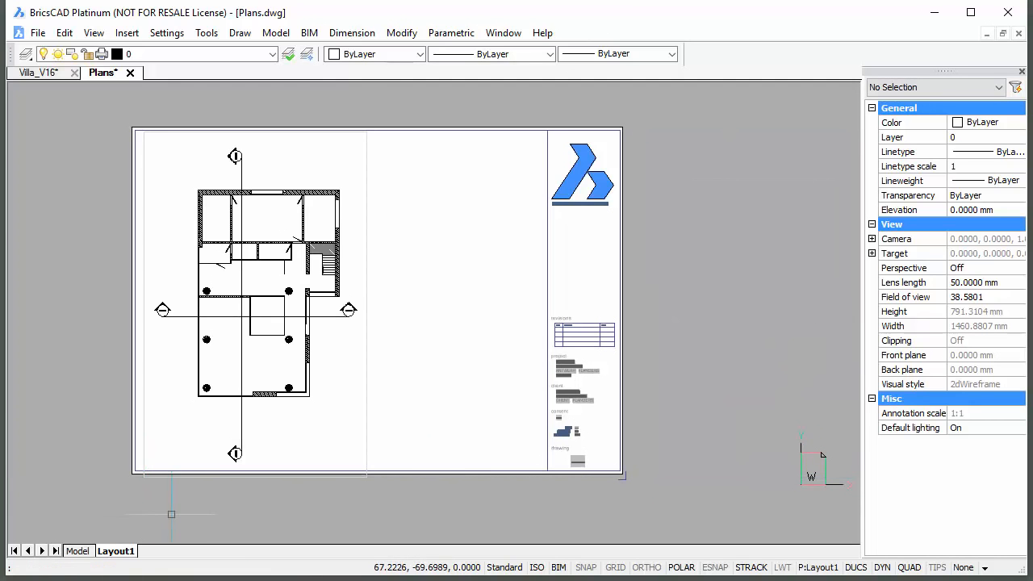
mouse_move(71, 385)
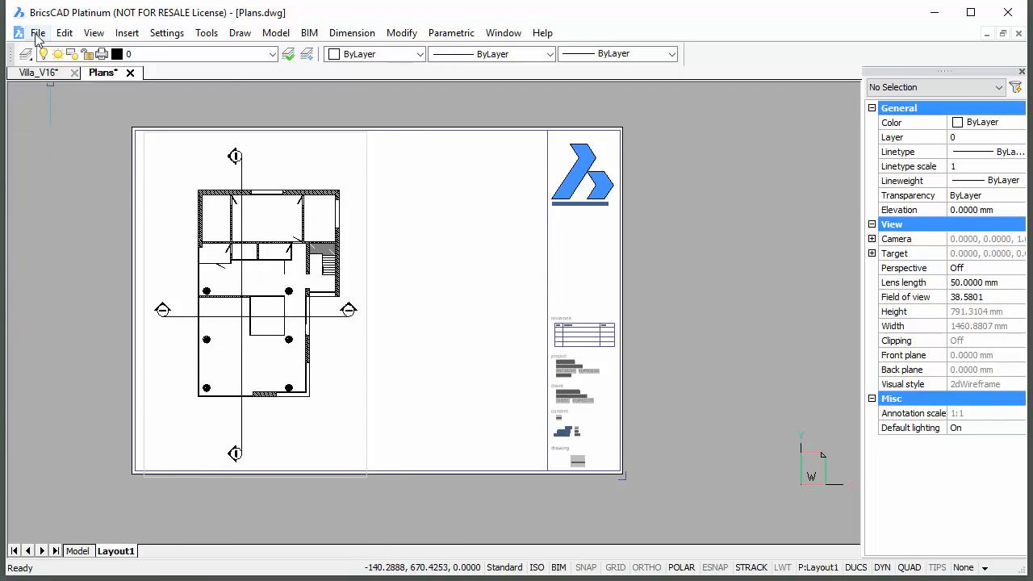
Step: Bring up the file-level commands from the Plans drawing's title sheet
click(40, 33)
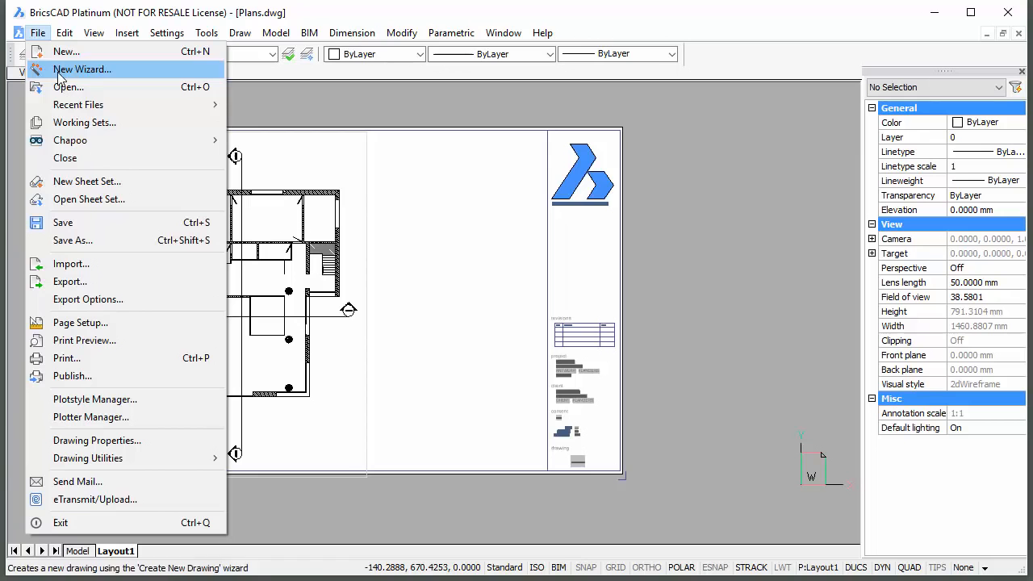
Step: Open the existing Villa_V16 sheet set and review its project, client and sheet details
click(89, 199)
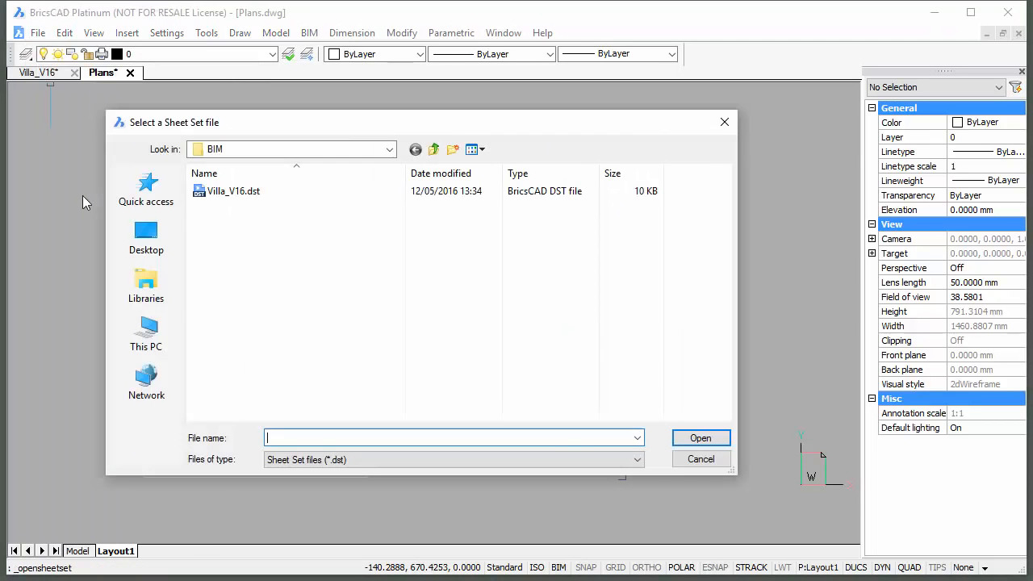
mouse_move(233, 190)
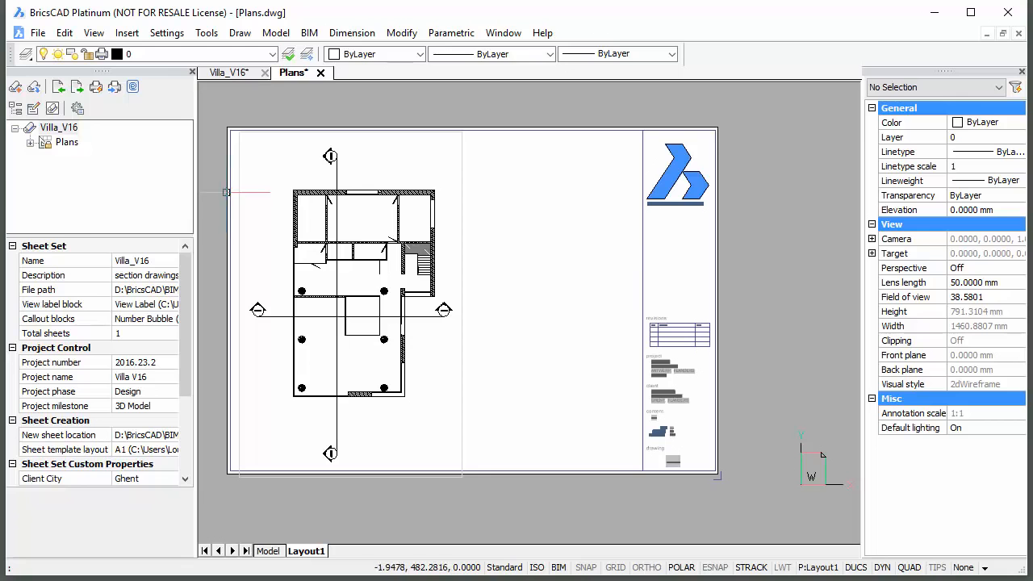
scroll(down, 3)
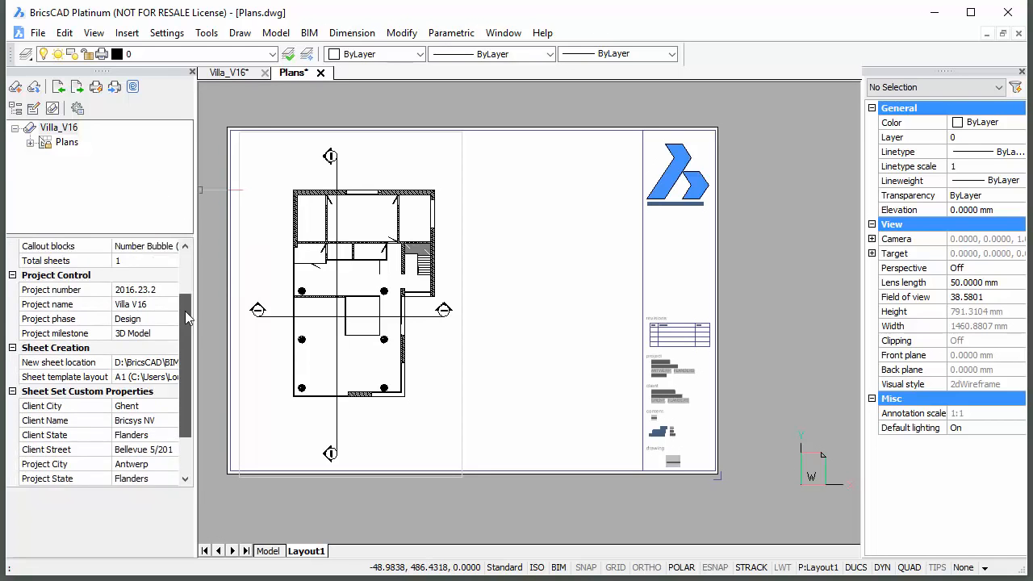
scroll(down, 3)
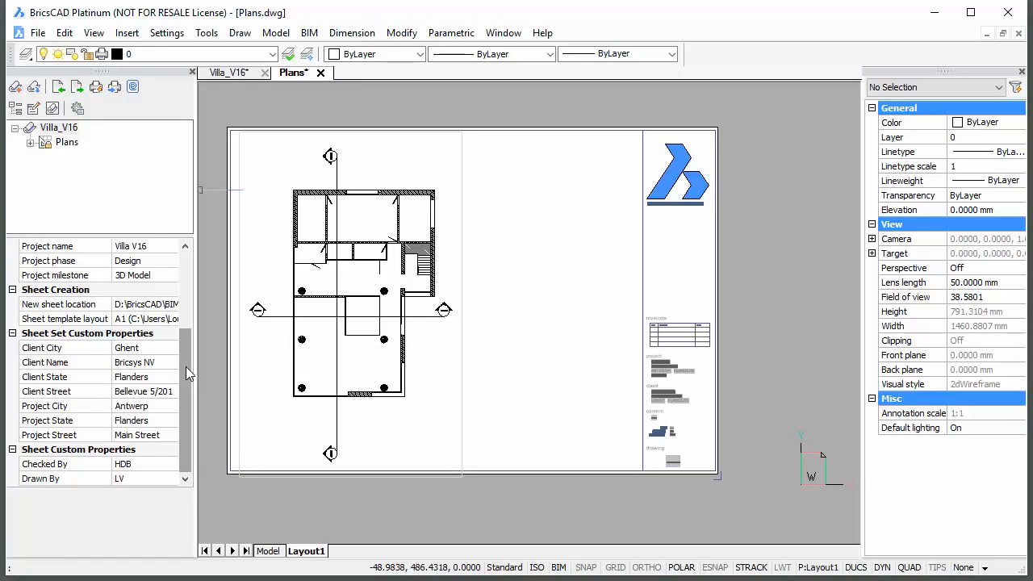
mouse_move(782, 367)
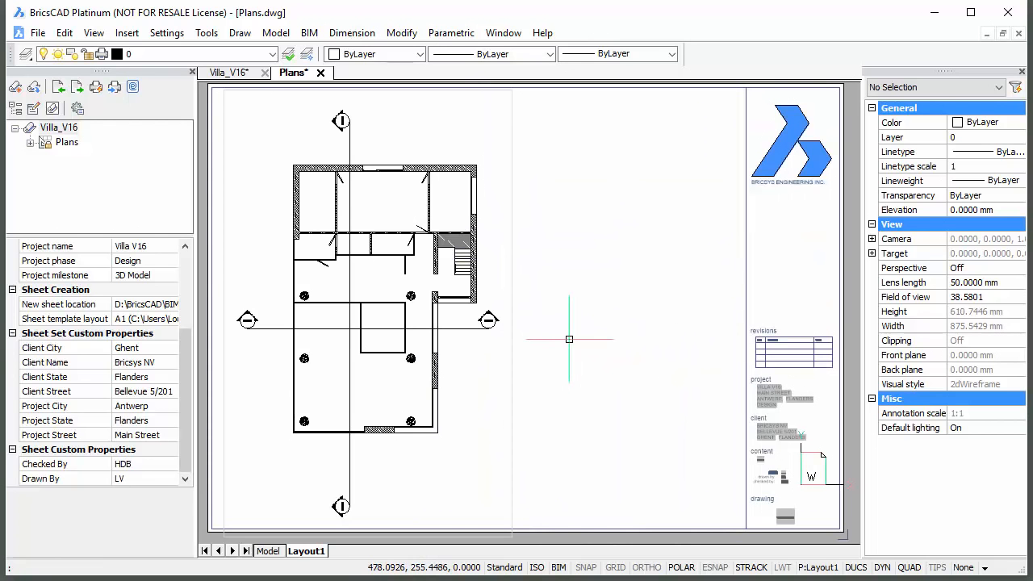
mouse_move(235, 73)
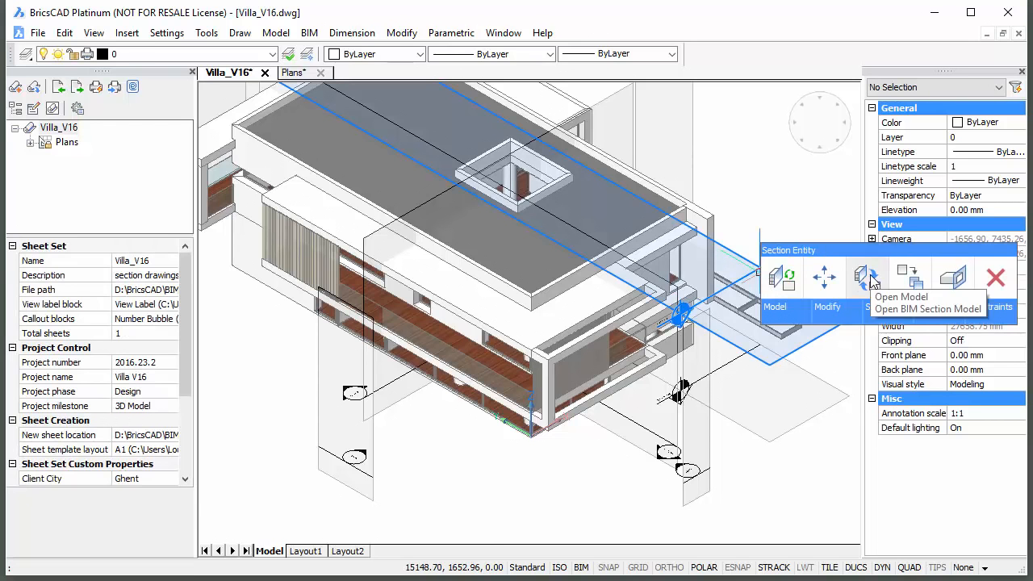
Step: Generate the upper section's plan so a second floor plan lands beside the first on the Plans sheet
click(295, 72)
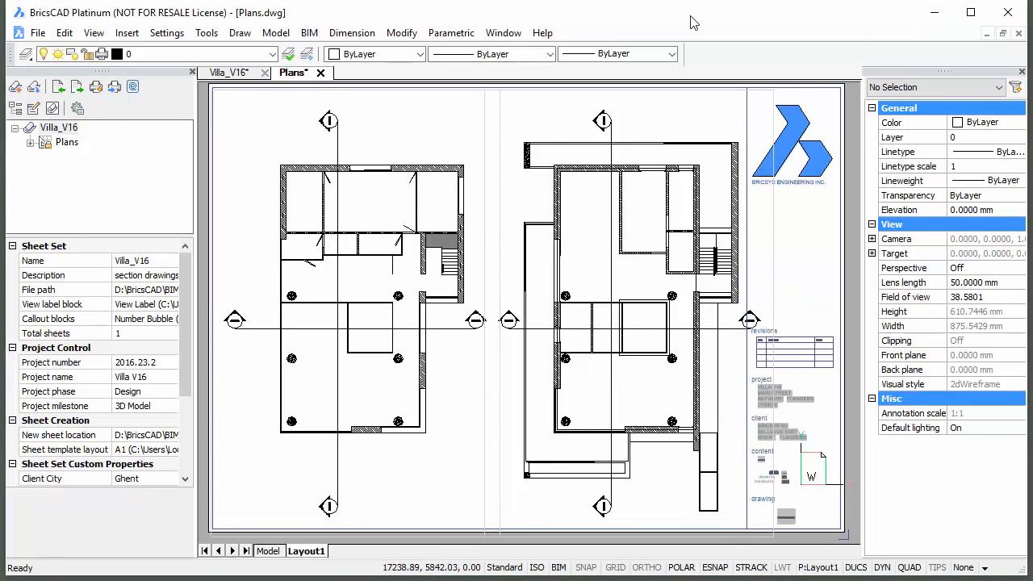
Step: Generate all remaining sections from the villa model, adding Sections and Elevations sheets, and open Elevations.dwg
click(231, 73)
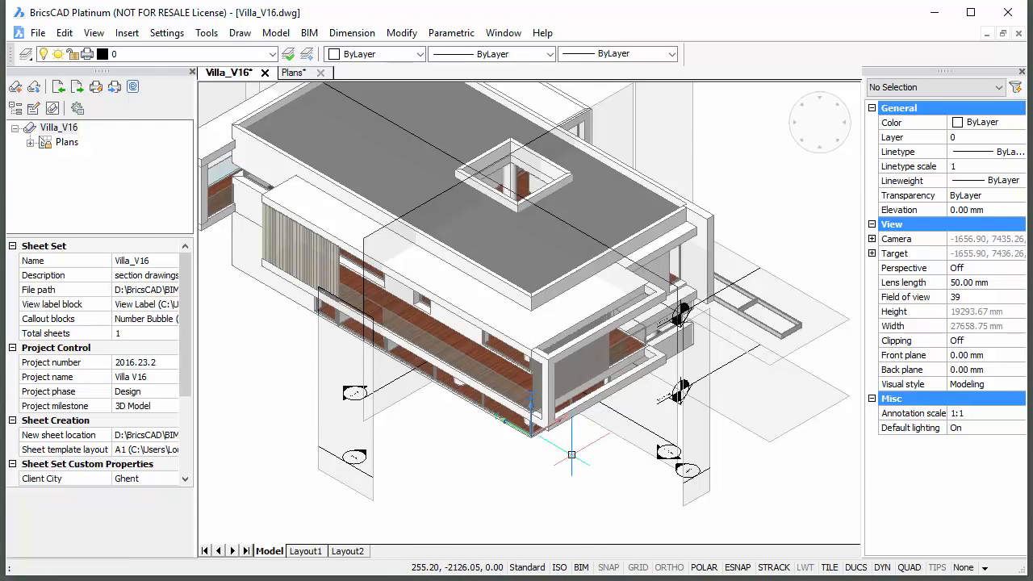
key(Ctrl+a)
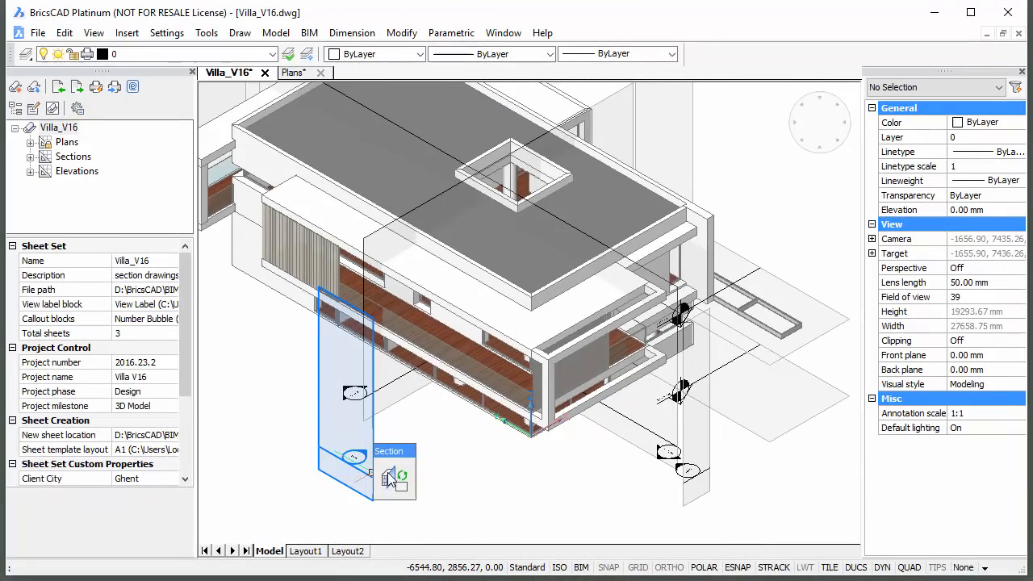
click(403, 475)
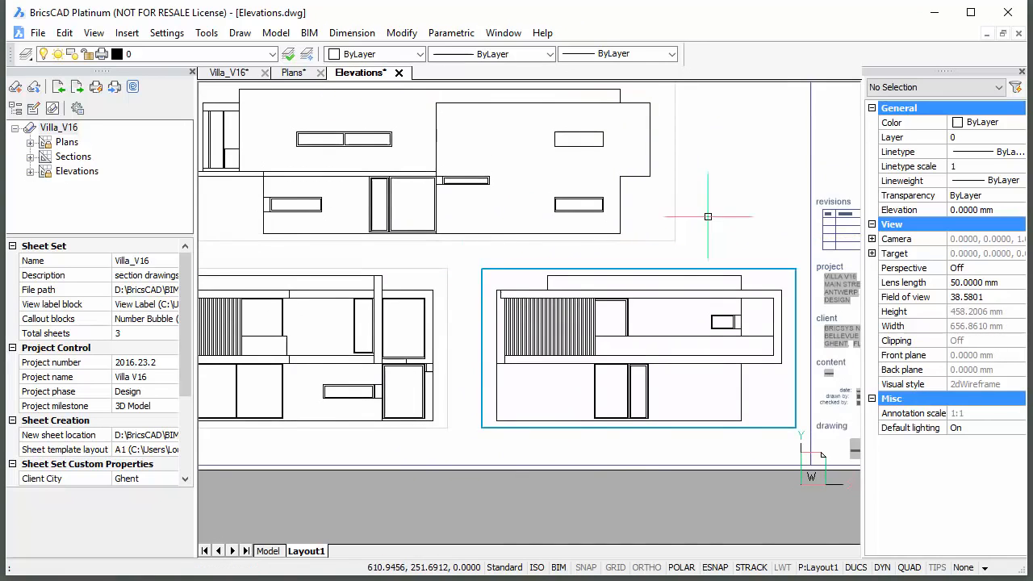
Step: Number the E - Elevations sheet views 1 East, 2 North, 3 South, 4 West
click(31, 170)
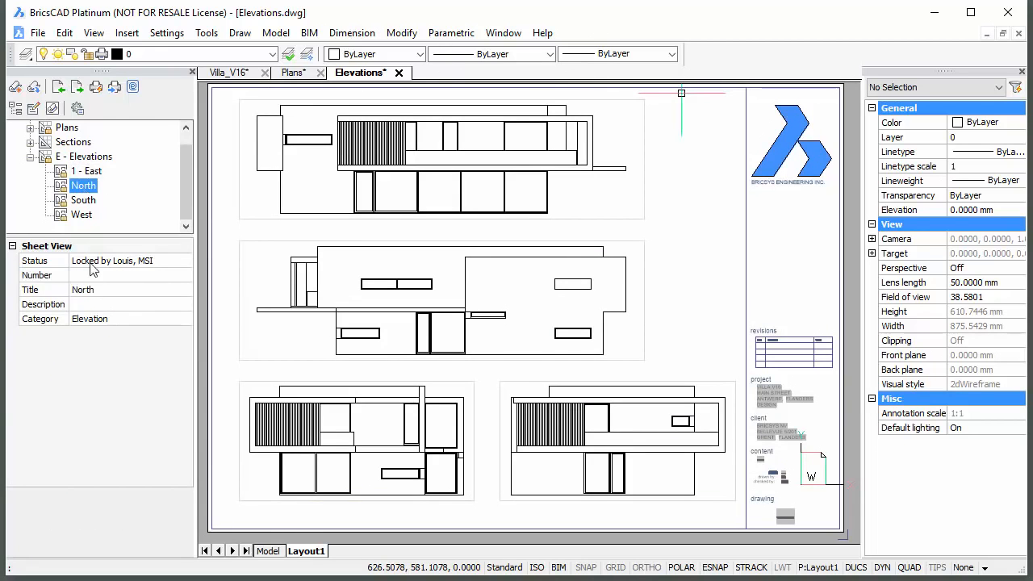
click(83, 199)
text(4)
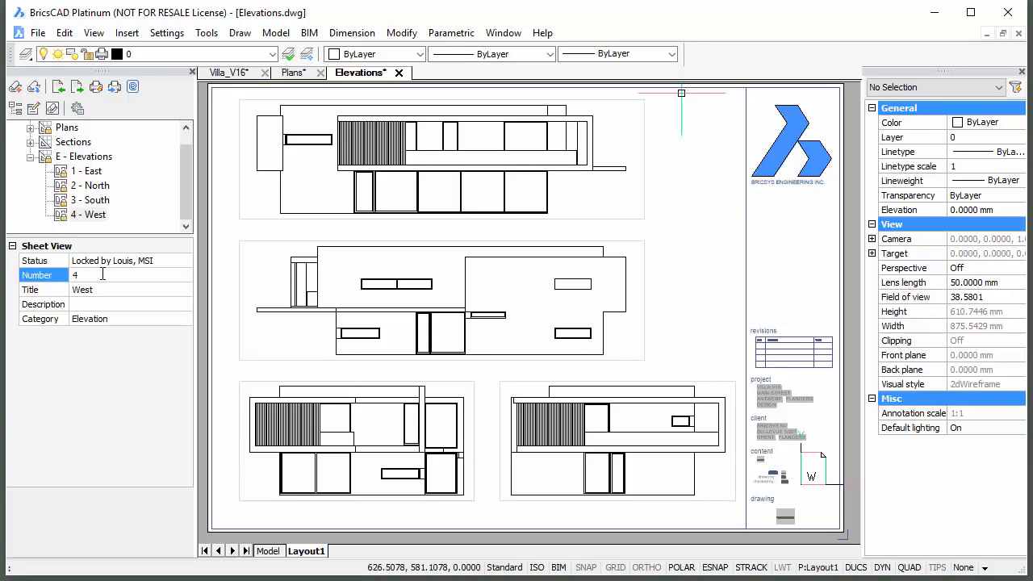
click(84, 170)
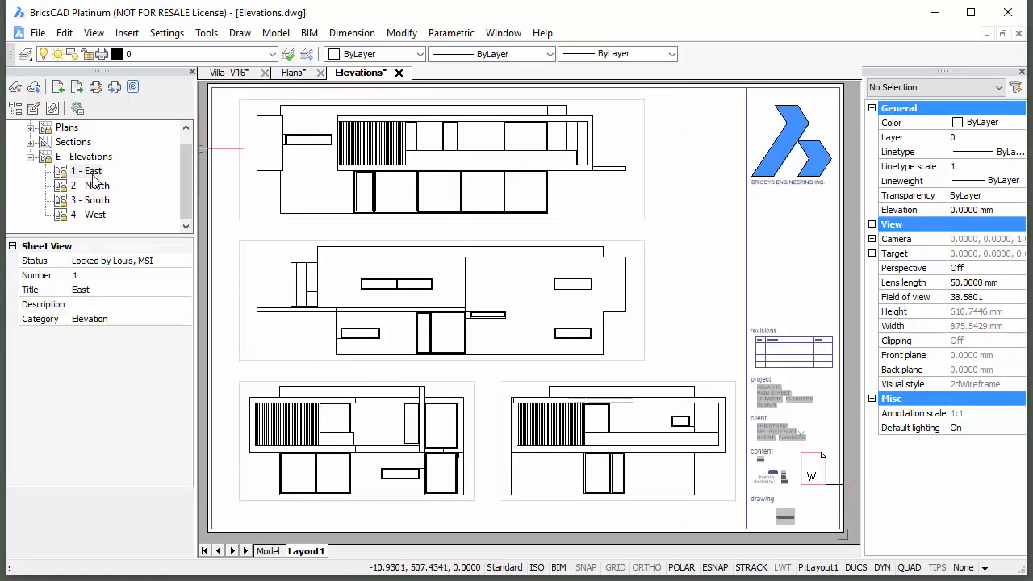
Step: Place the EAST view label block under the East elevation, accepting its default attributes
right_click(87, 171)
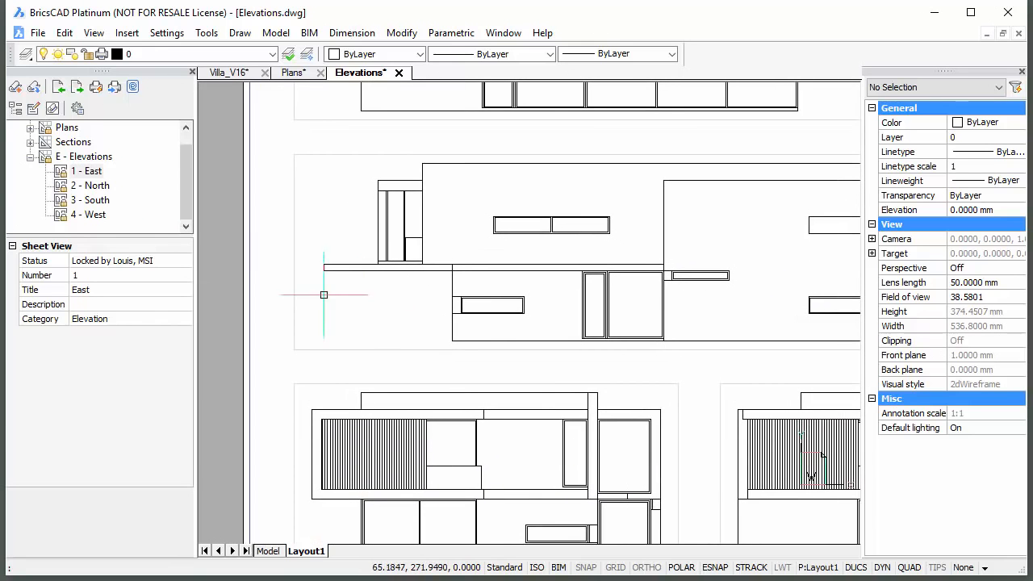
right_click(87, 170)
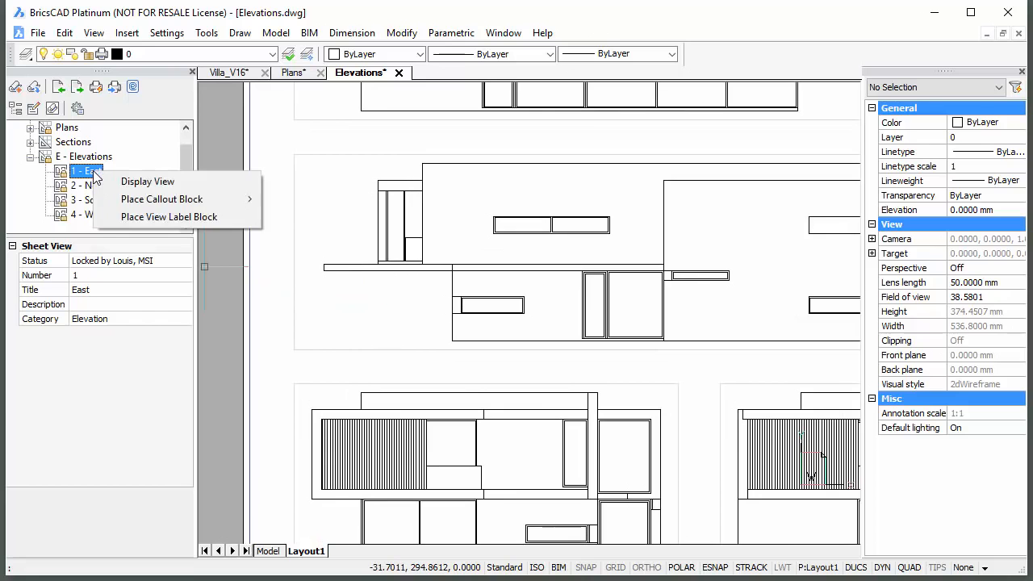
mouse_move(137, 216)
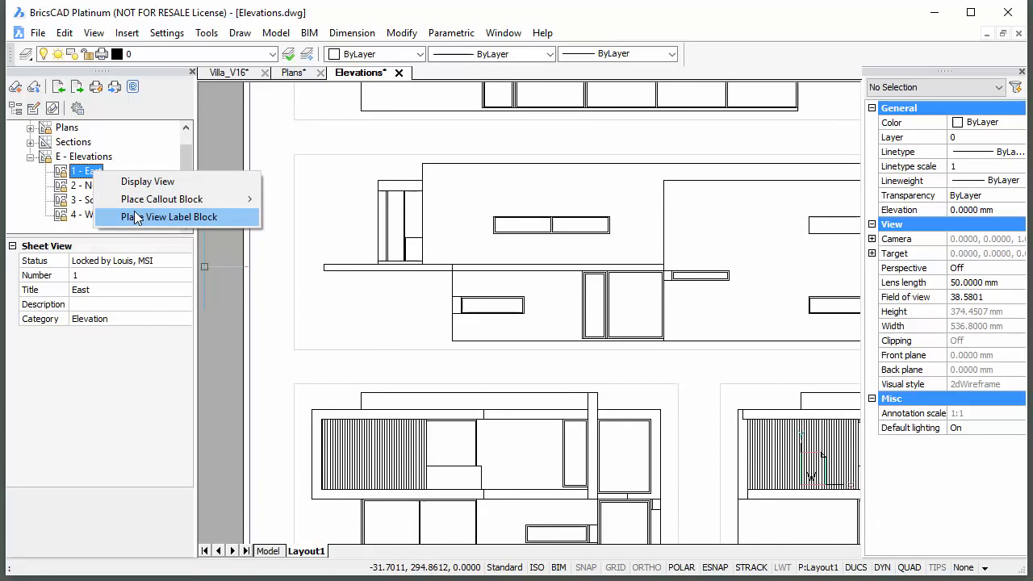
click(181, 217)
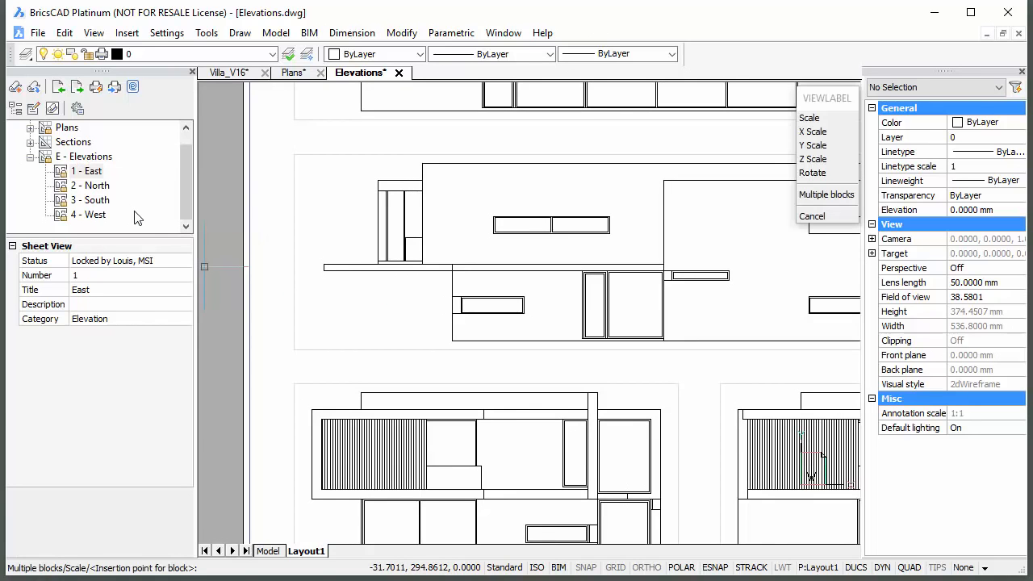
mouse_move(305, 350)
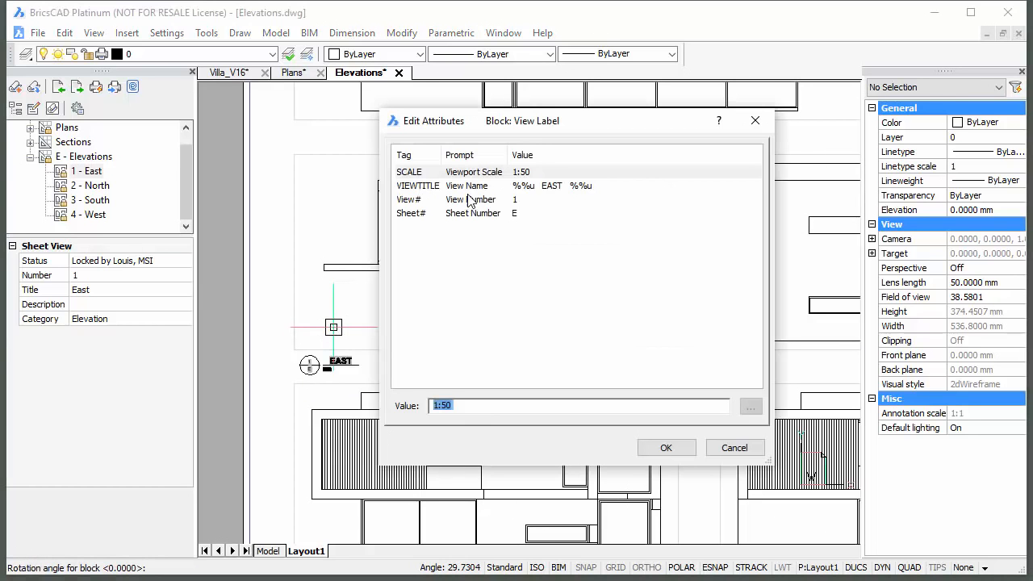
mouse_move(489, 318)
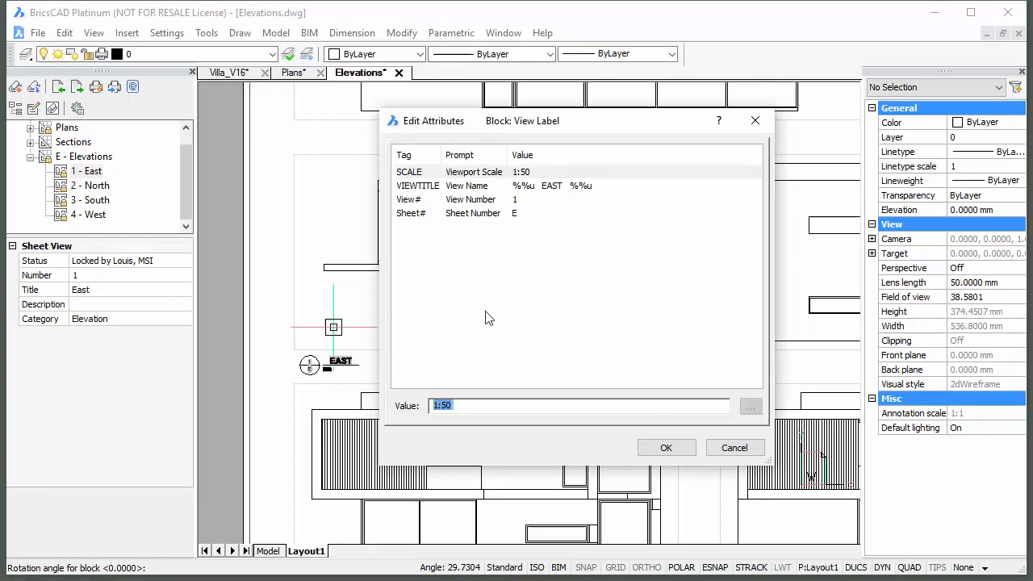
click(666, 447)
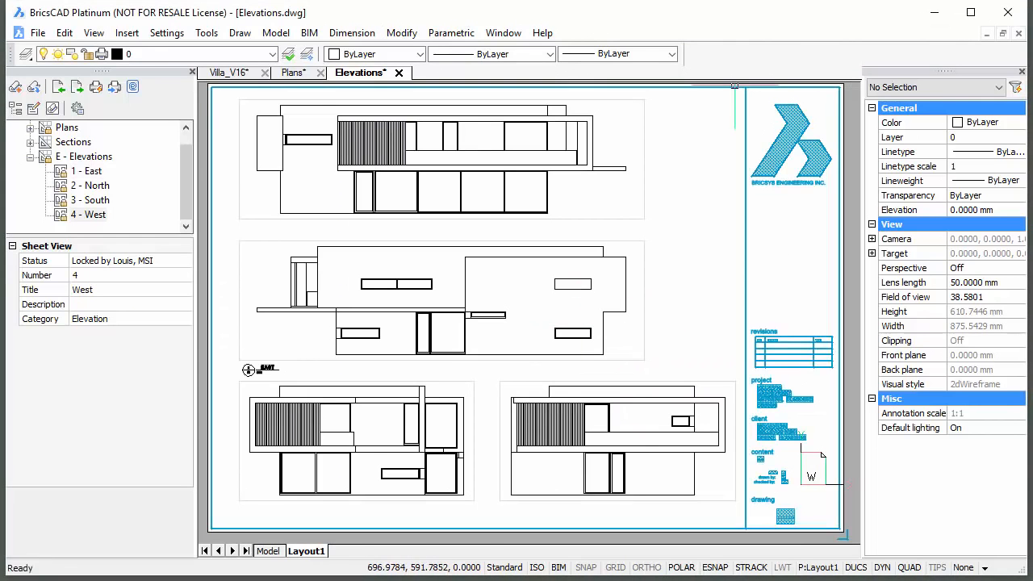
Step: Place view label blocks under the North and West elevations, then return to the Villa_V16 model
click(85, 185)
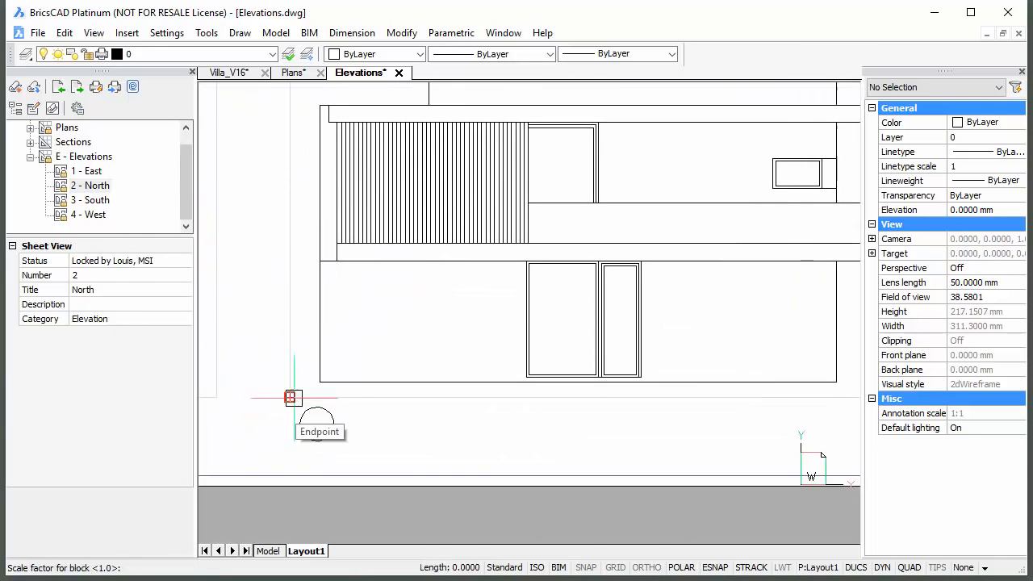
click(89, 199)
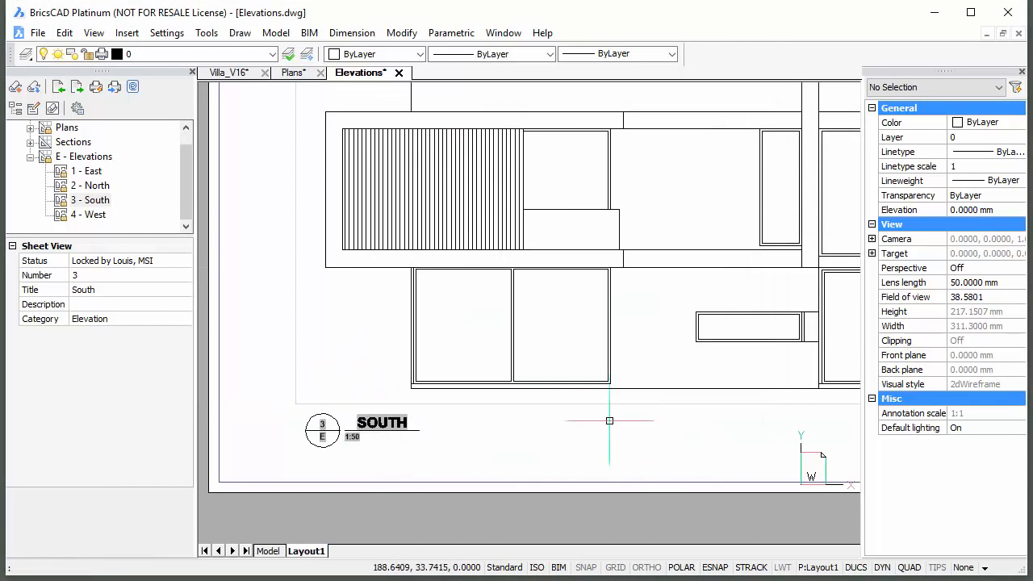
right_click(88, 214)
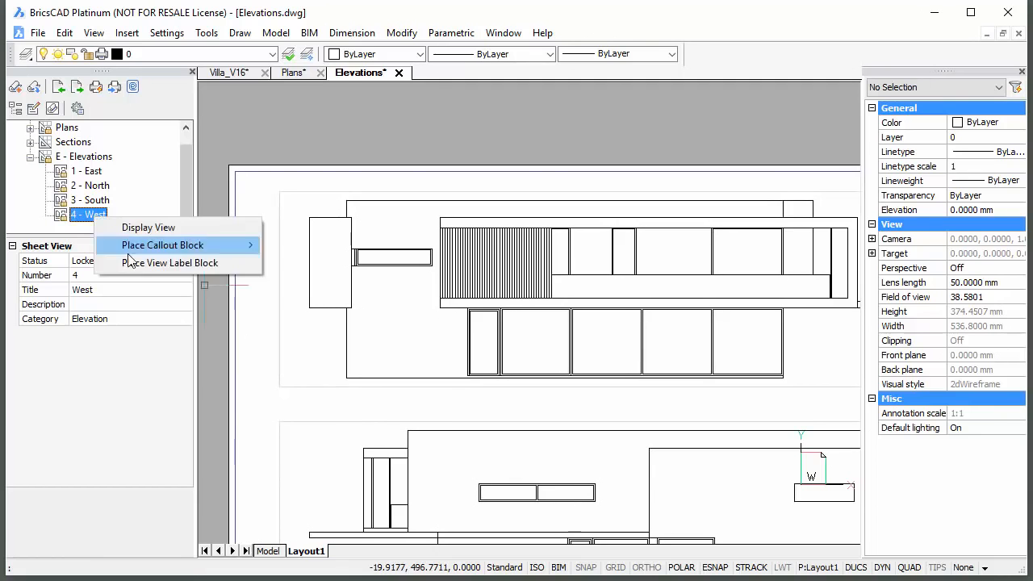
click(170, 263)
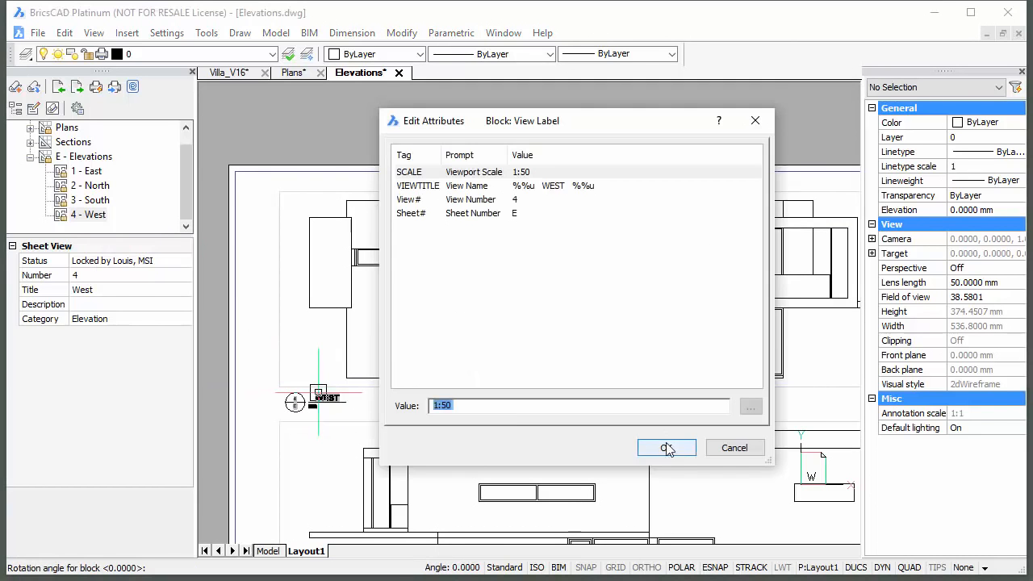
click(667, 448)
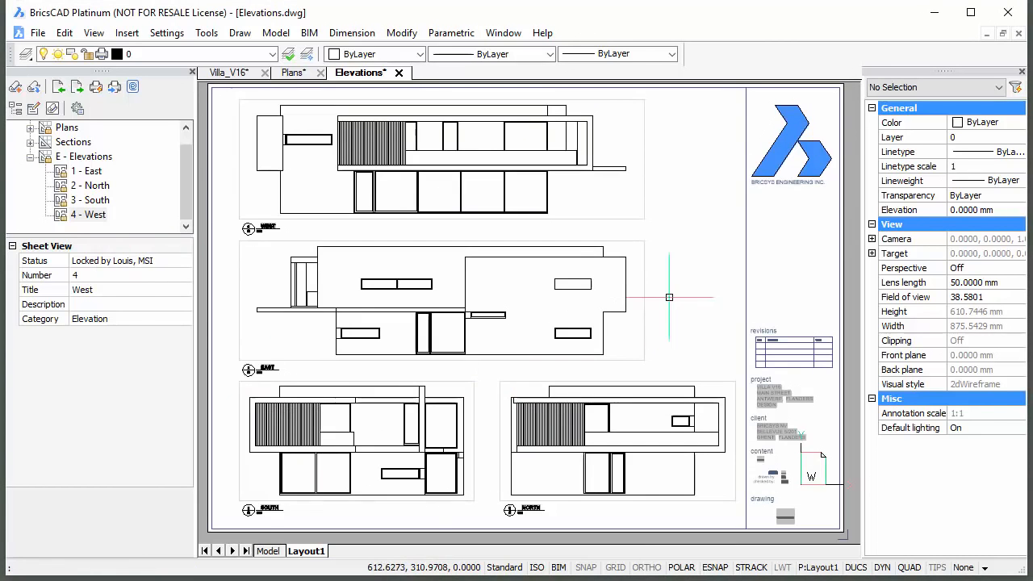
click(230, 72)
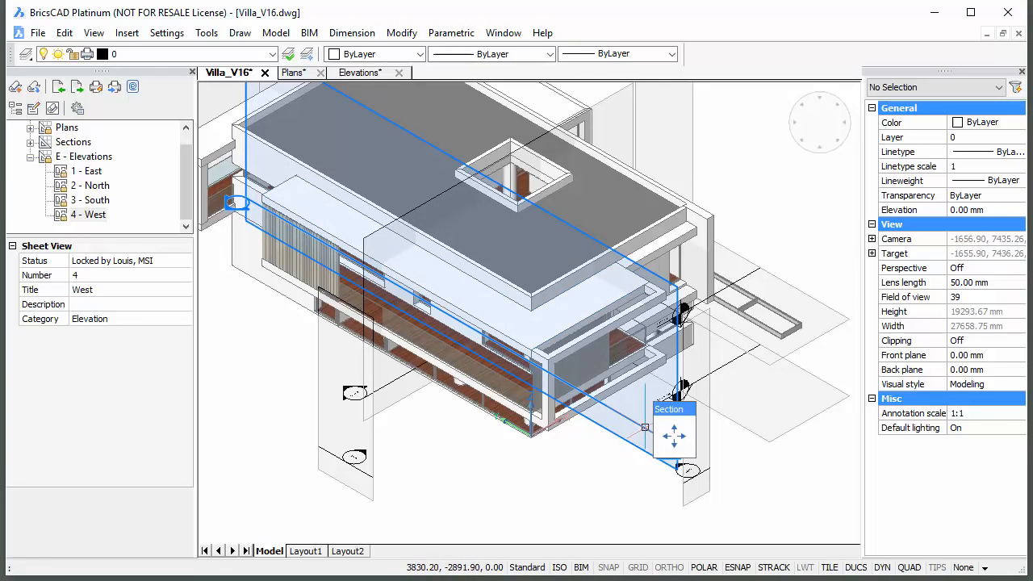
Step: Select the longitudinal Section 1 plane and begin a Move on it
click(673, 435)
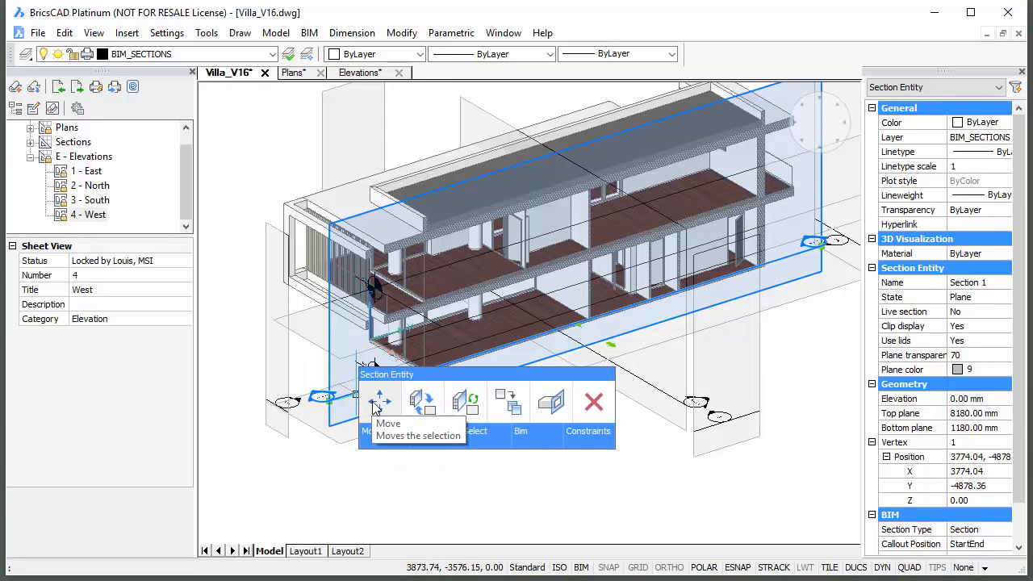
click(379, 400)
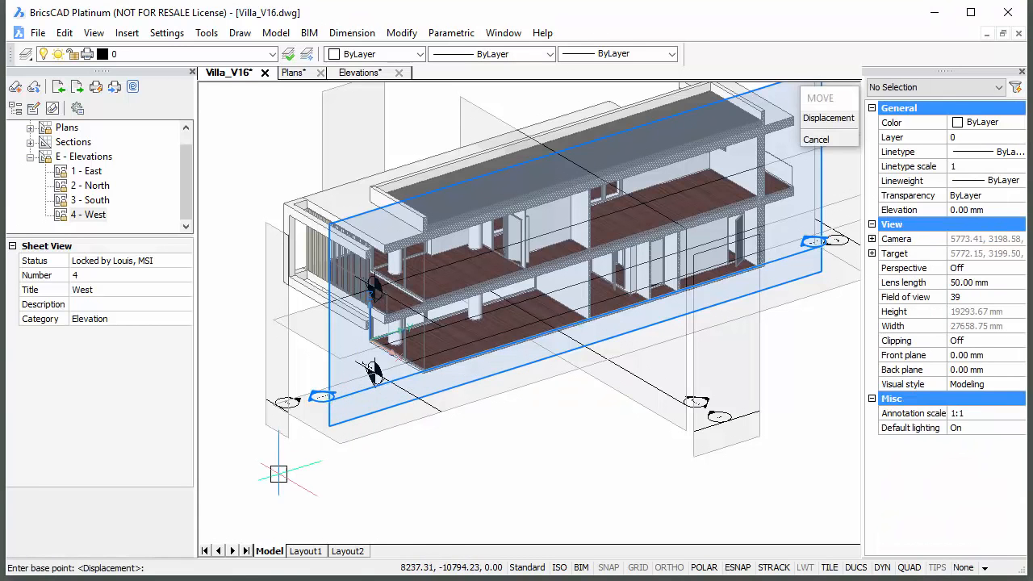